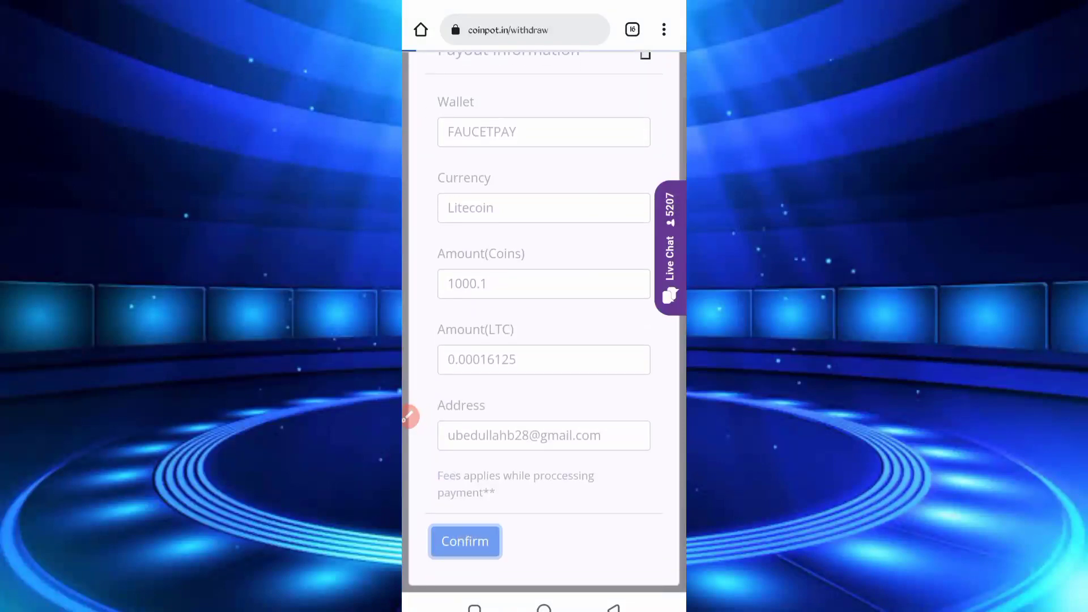
- Scroll the Payout Information dialog before leaving Chrome for the home screen
scroll(up, 3)
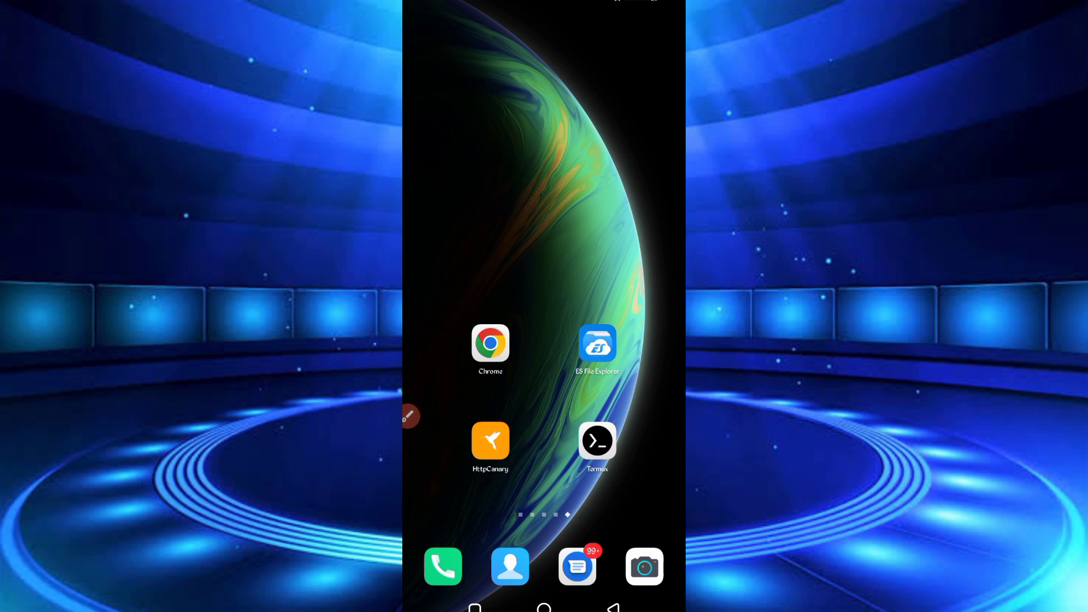
- Launch Chrome to coinpot.in and scroll through the landing page
click(489, 344)
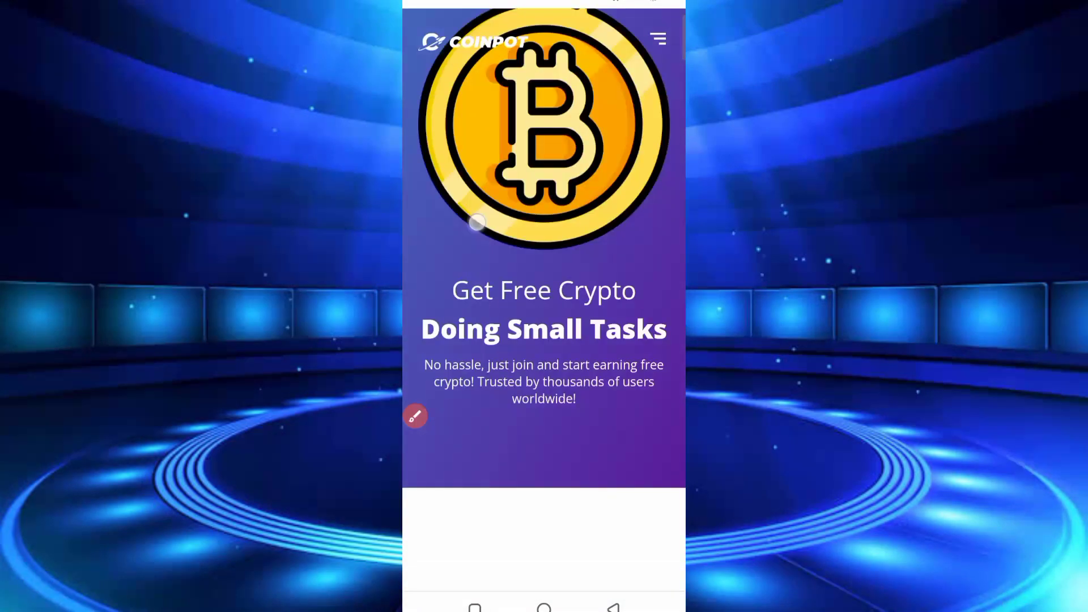
scroll(down, 3)
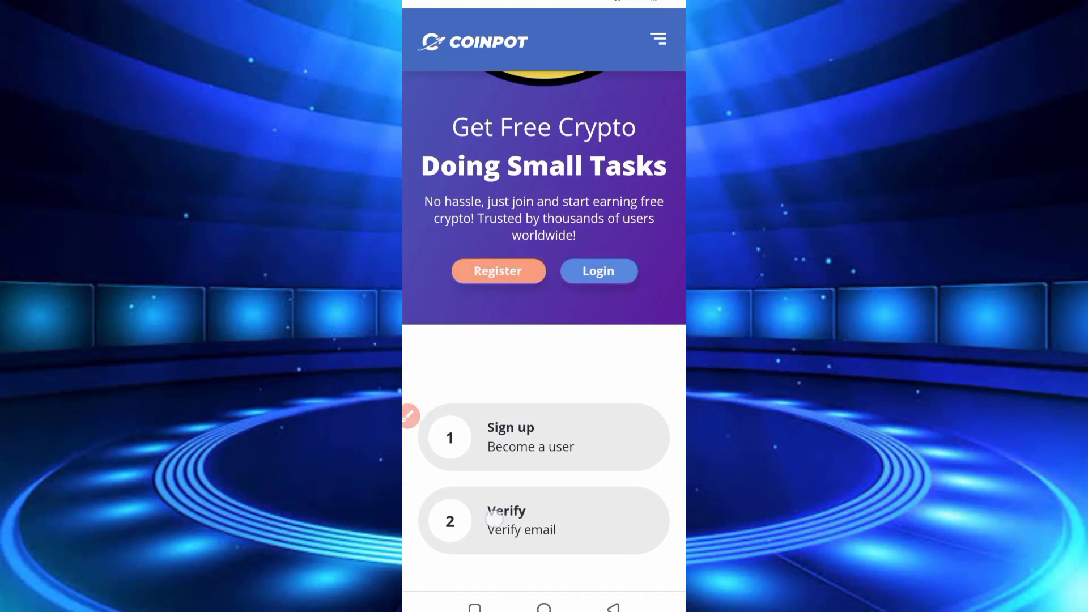
scroll(down, 3)
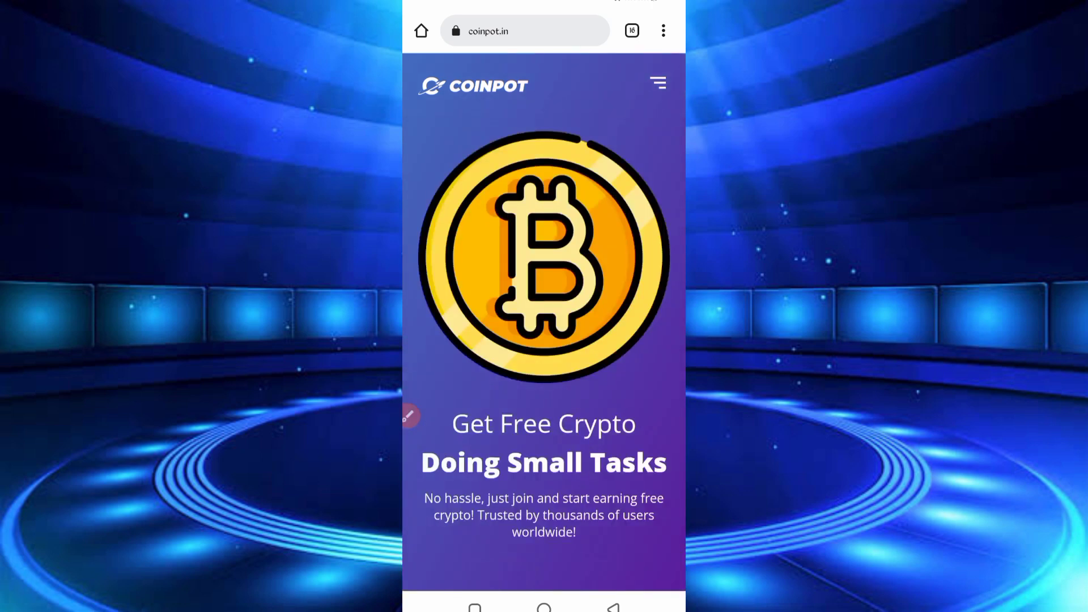
scroll(down, 3)
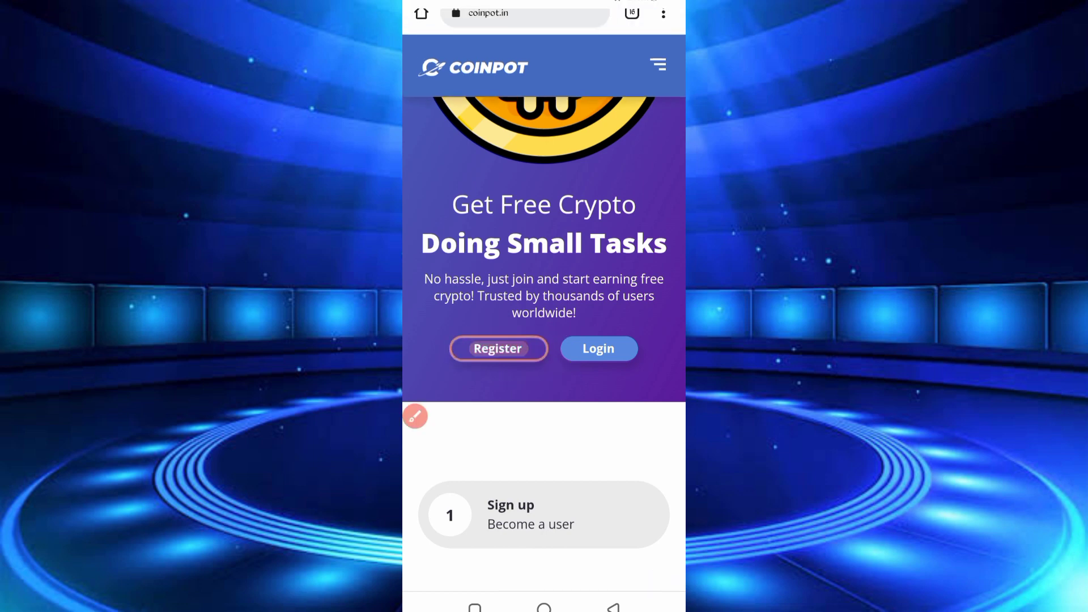
- Go to Register and scroll down to the Create a New Account form
click(498, 348)
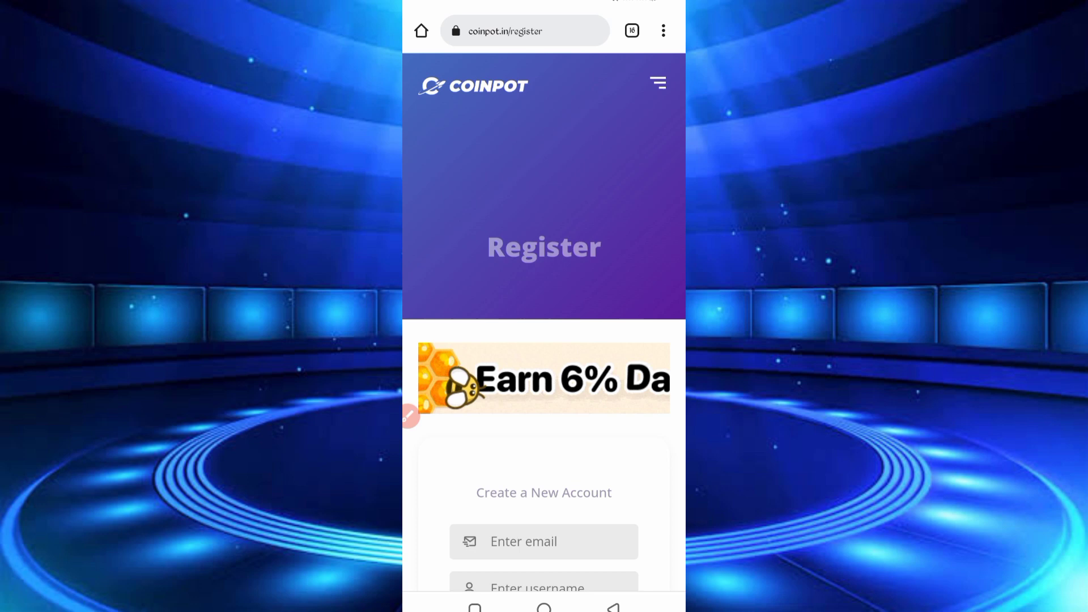
scroll(down, 3)
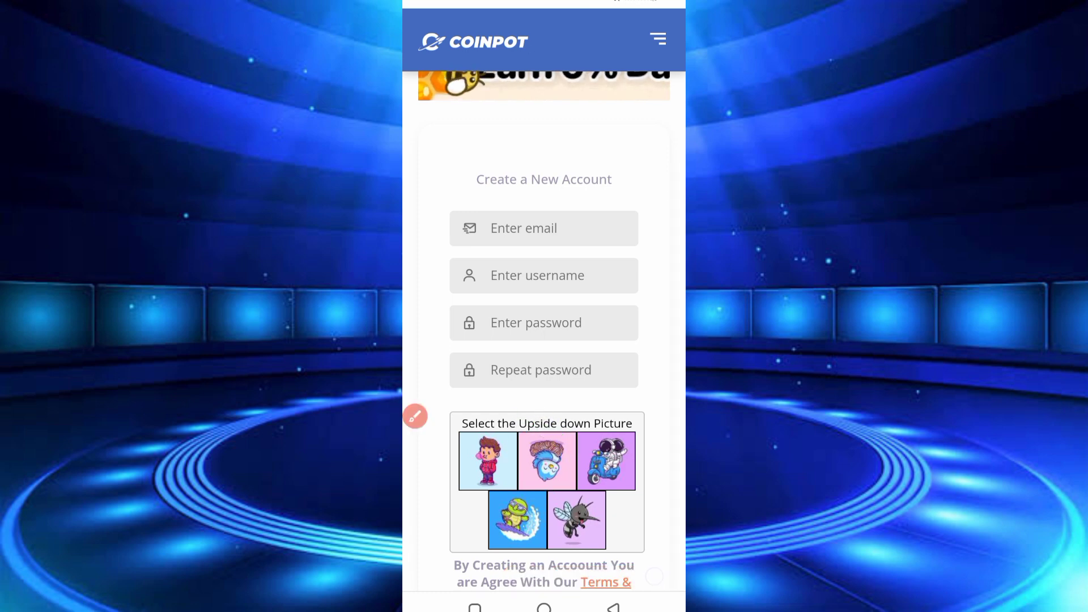
scroll(down, 3)
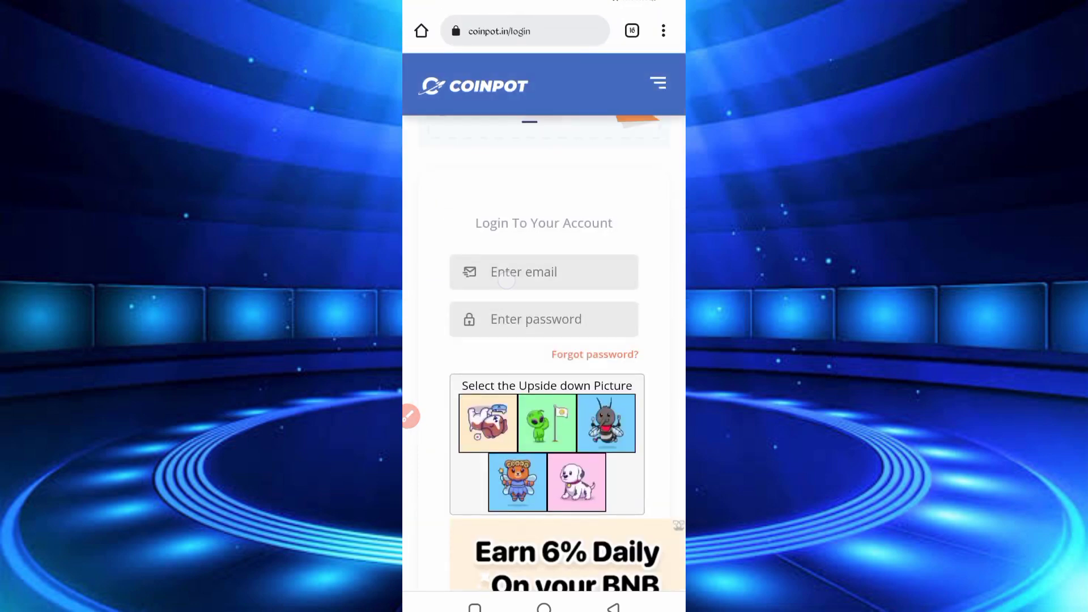
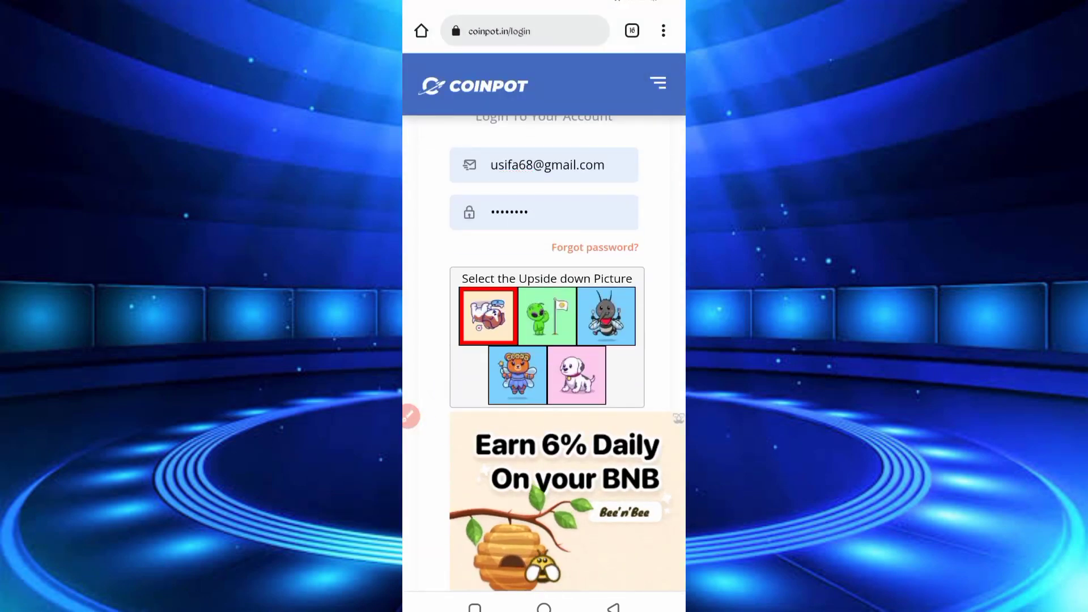
scroll(down, 3)
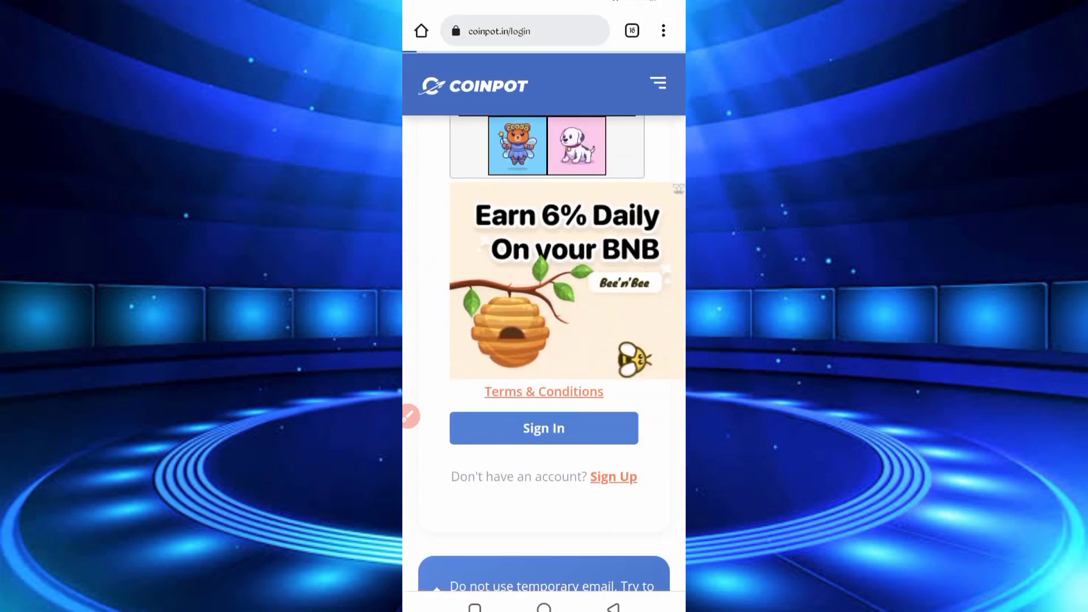
click(543, 428)
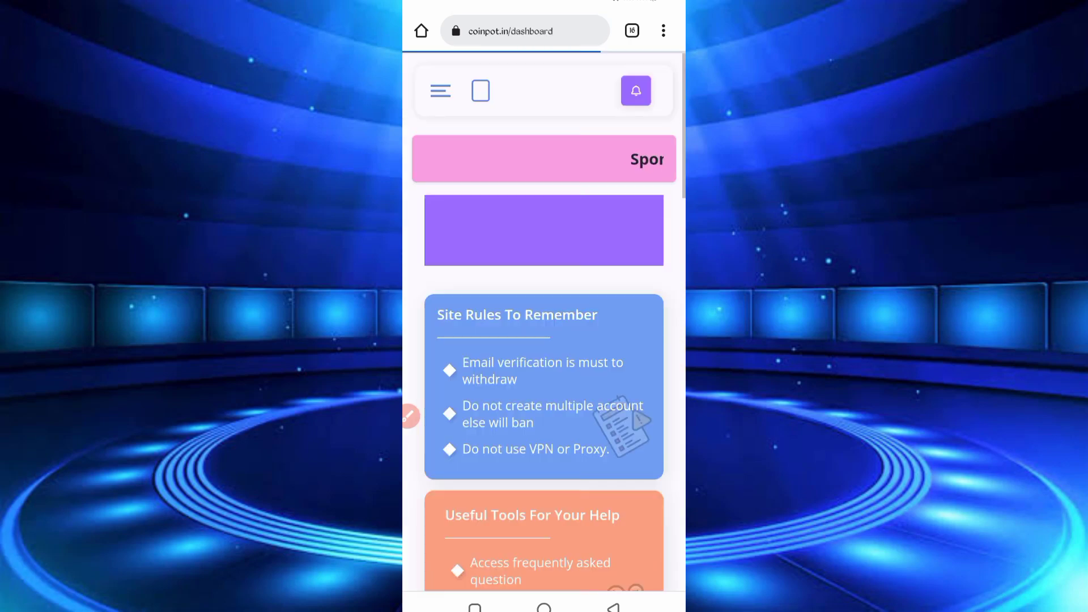
- Navigate from the dashboard via the hamburger menu to the Withdraw page
scroll(down, 3)
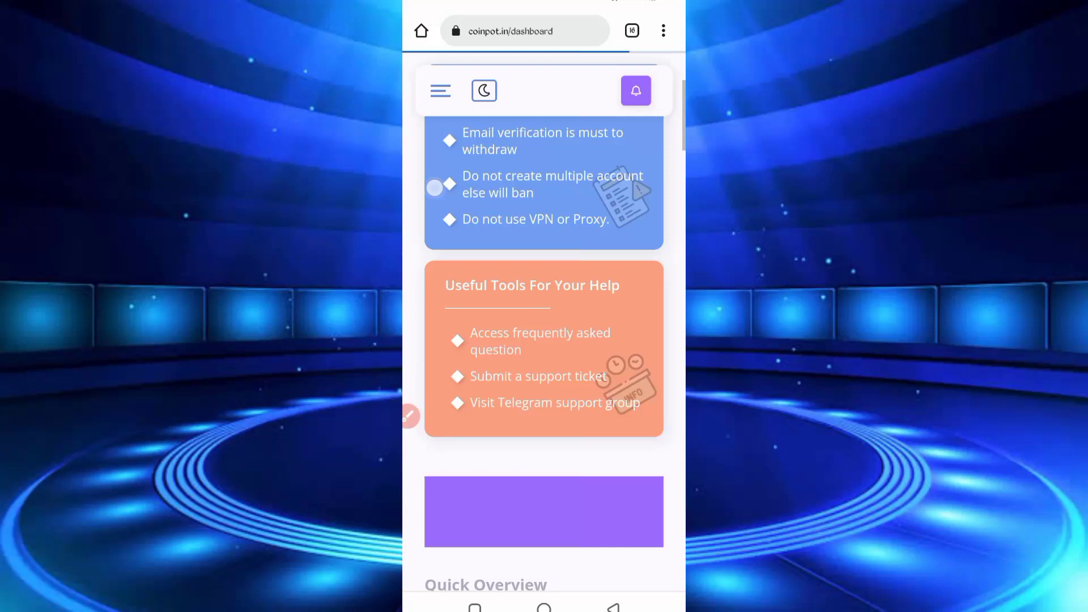
scroll(down, 3)
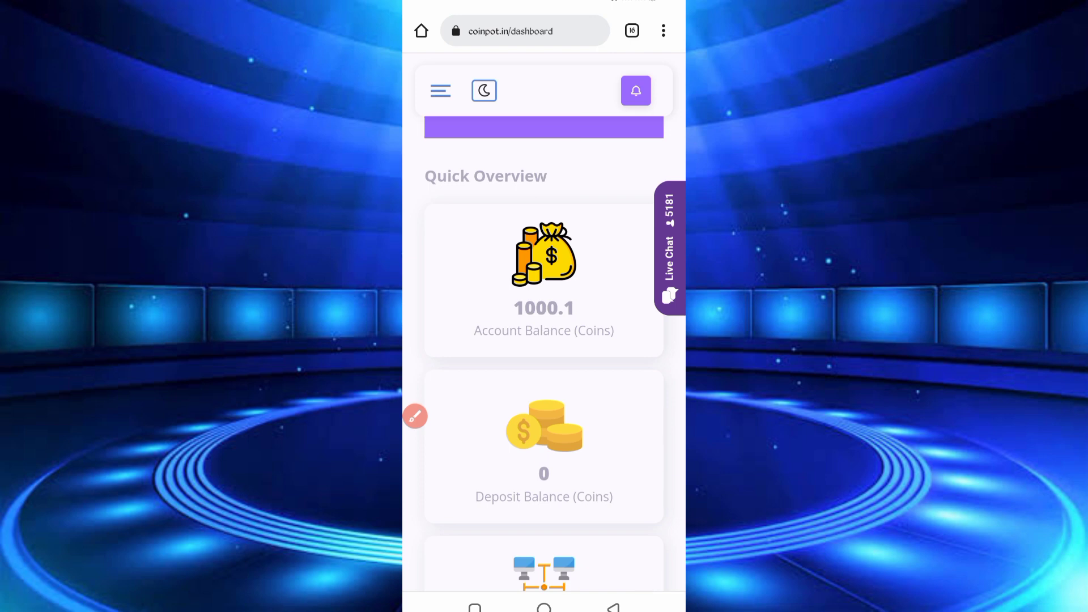
click(439, 91)
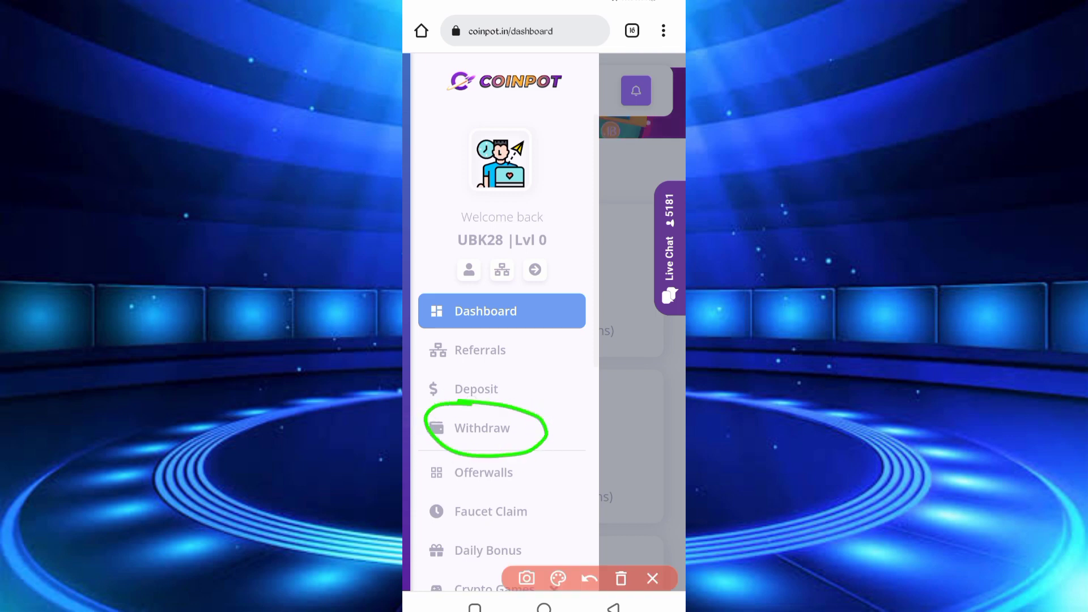
click(501, 427)
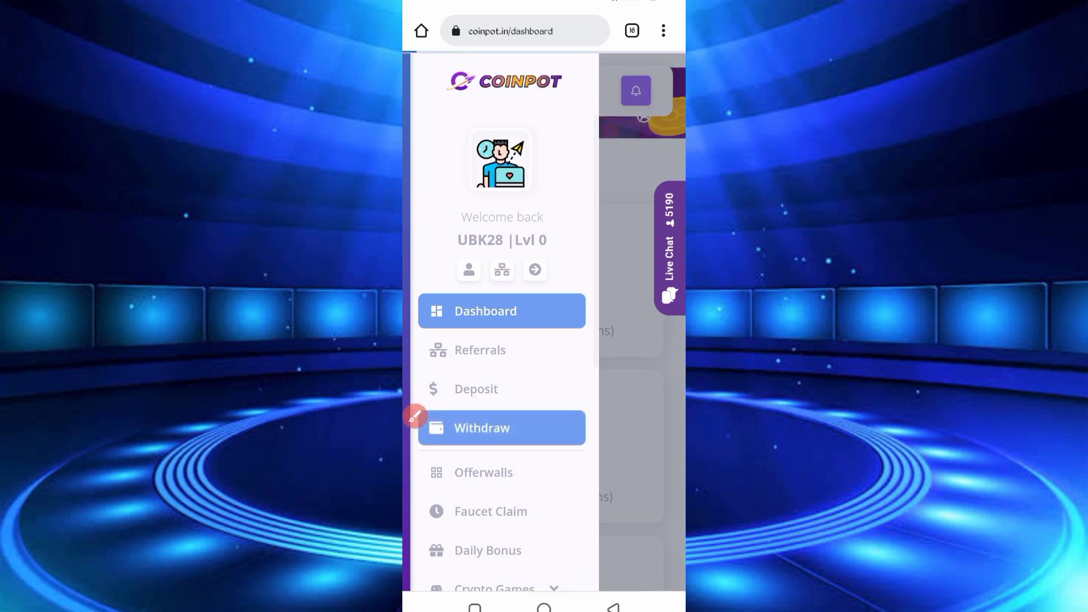
click(482, 427)
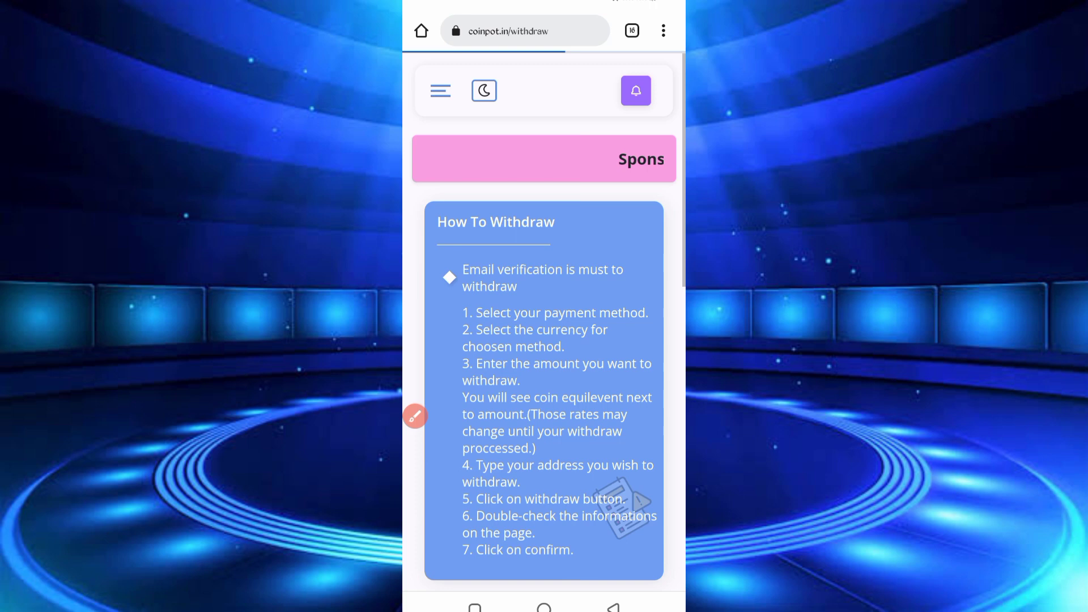
- Choose FAUCETPAY as method and LITECOIN as currency, then reach the amount and address fields
scroll(down, 3)
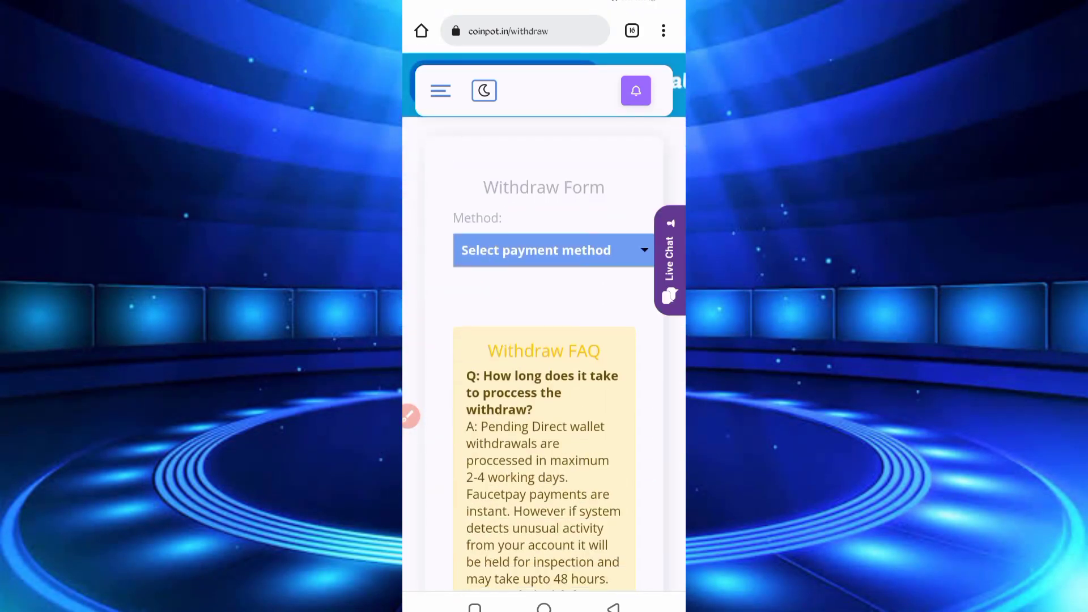
click(553, 249)
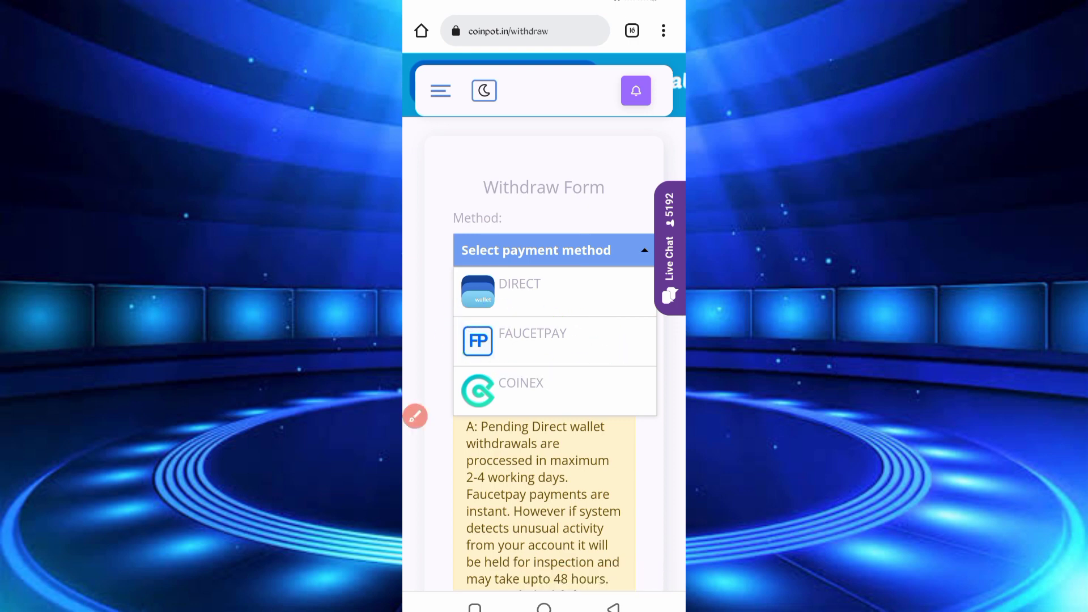
click(533, 341)
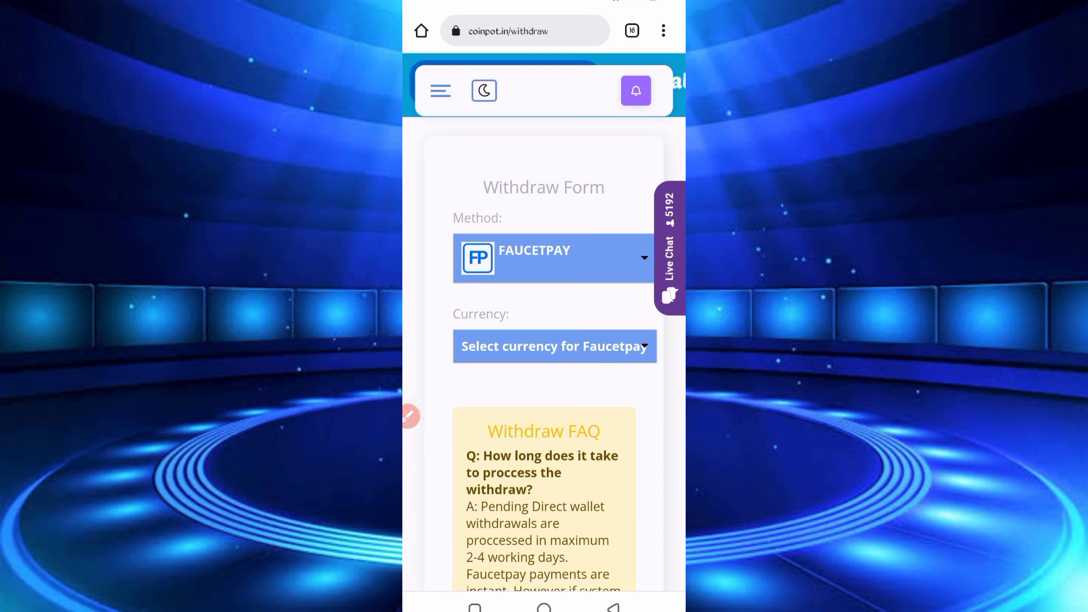
click(552, 347)
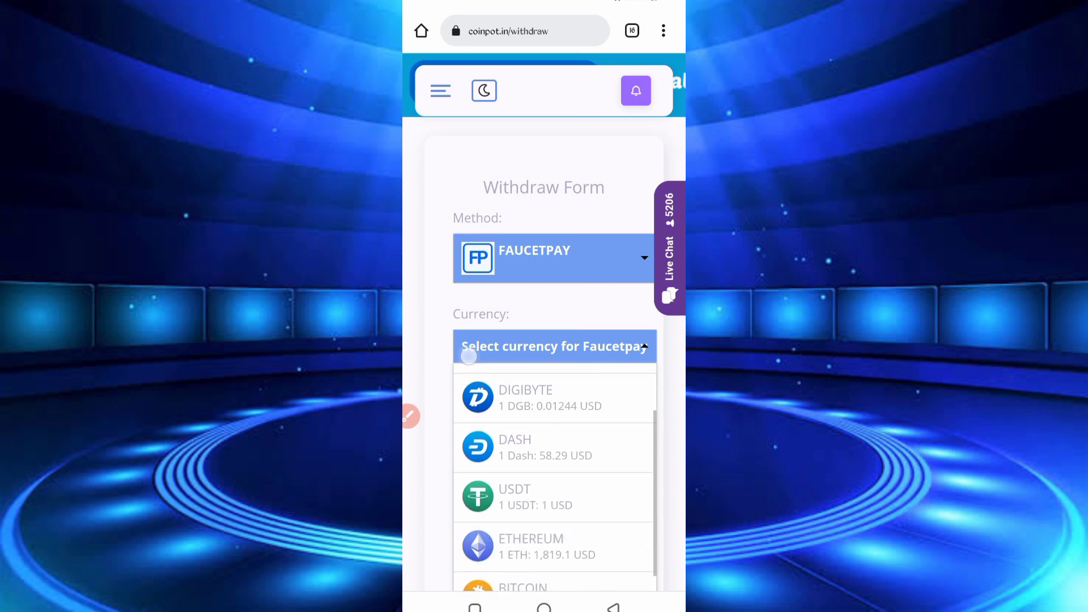
scroll(down, 3)
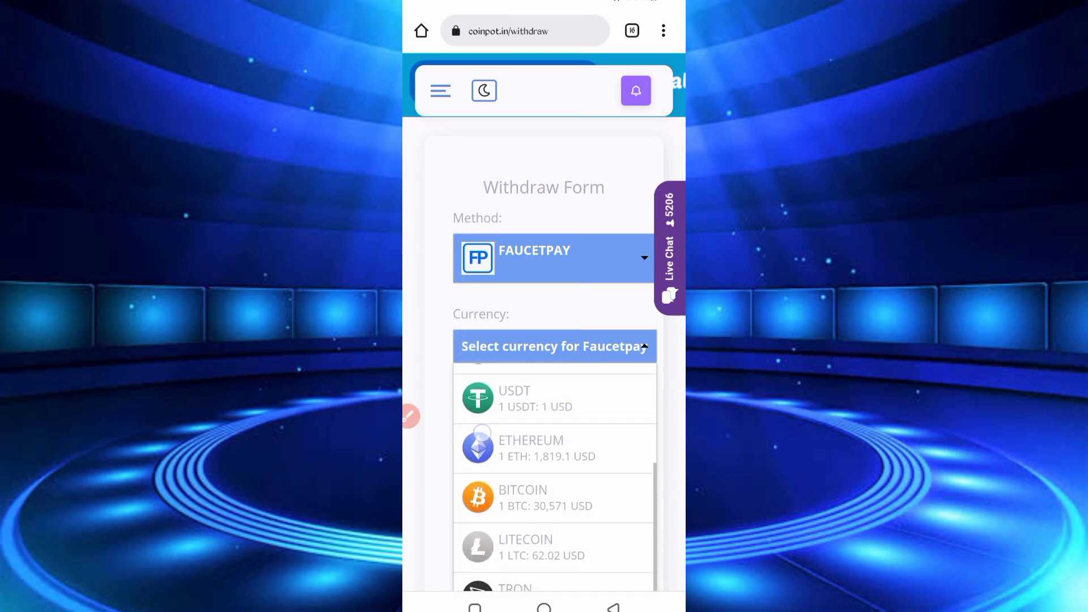
scroll(down, 3)
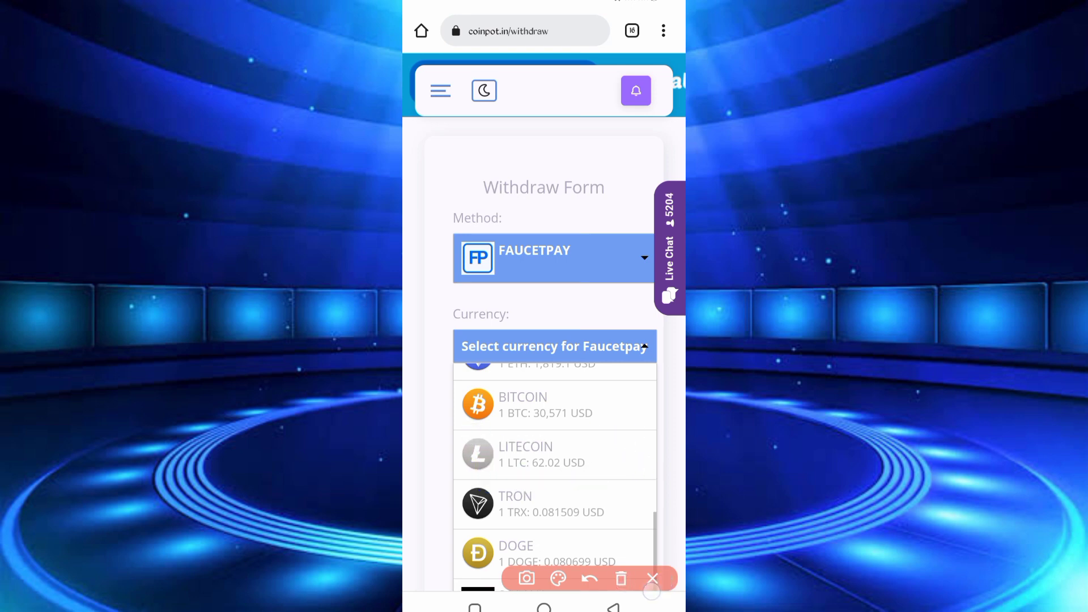
click(524, 454)
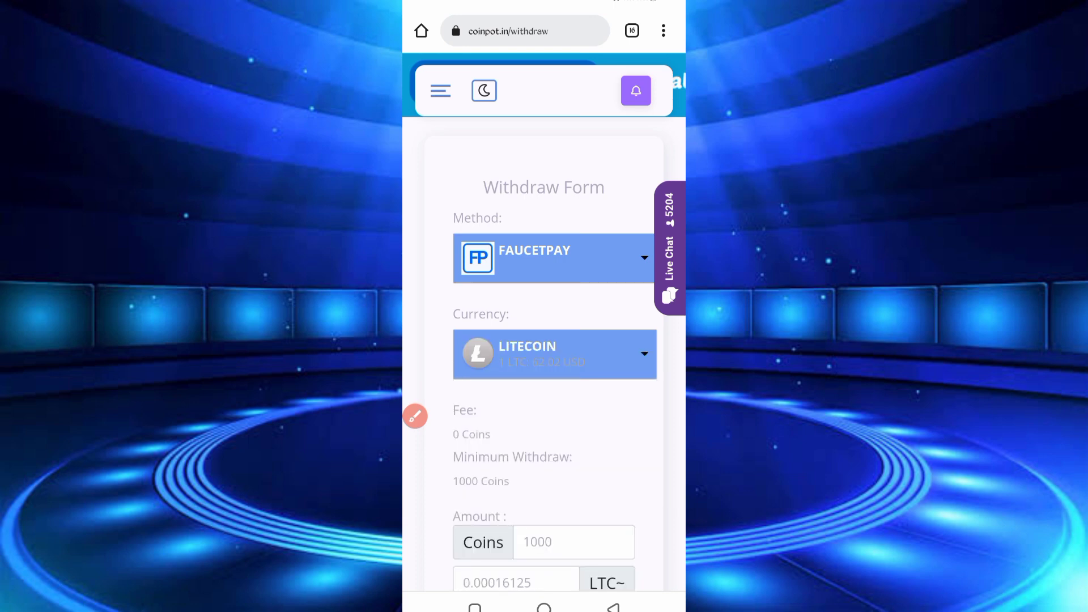
scroll(down, 3)
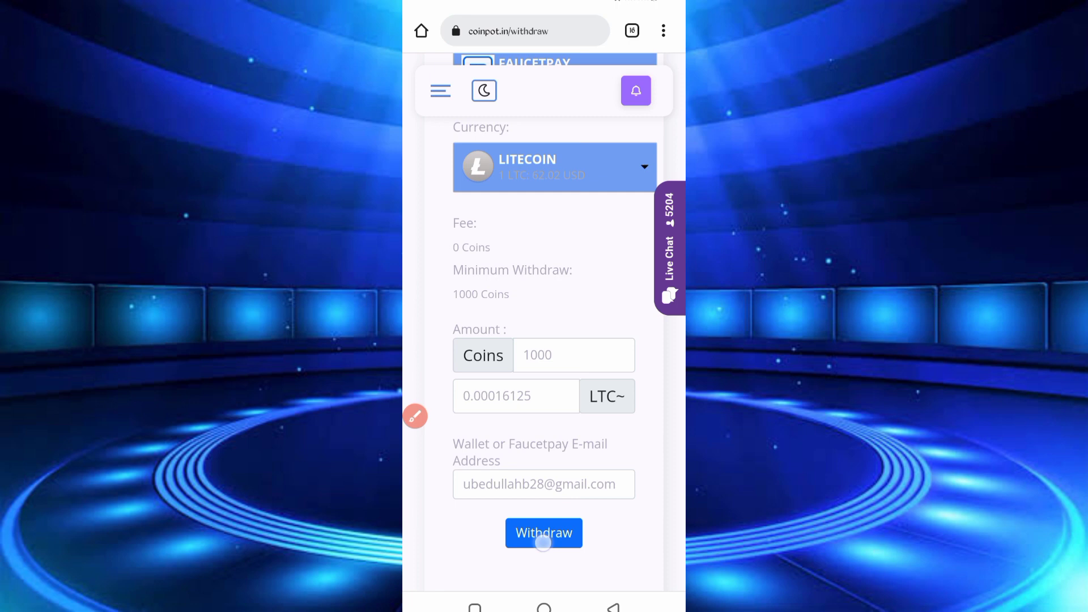
- Submit the withdrawal request and confirm the payout details
click(543, 533)
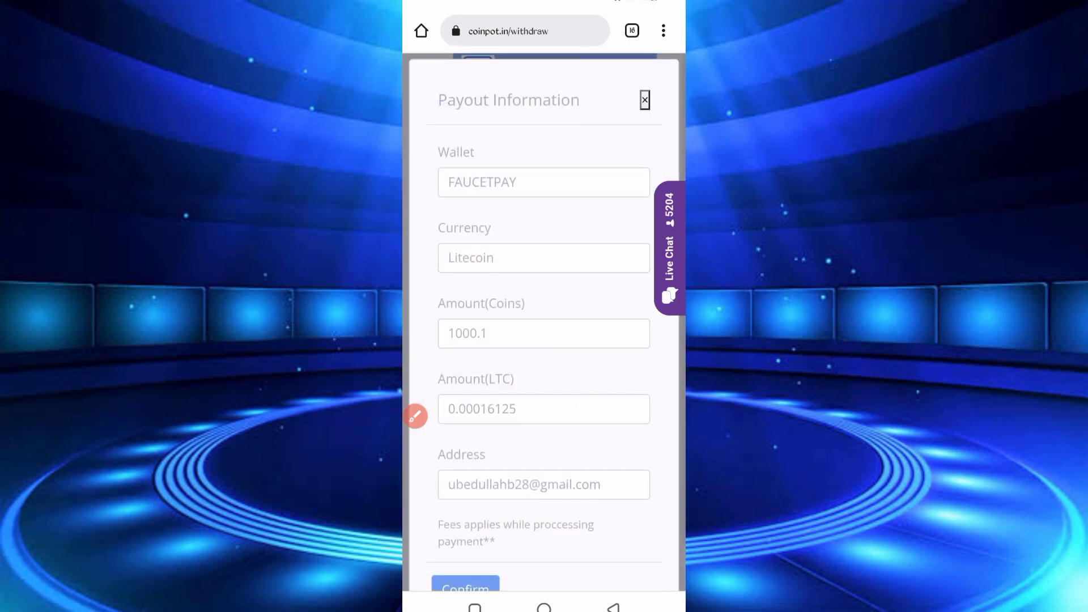
scroll(down, 3)
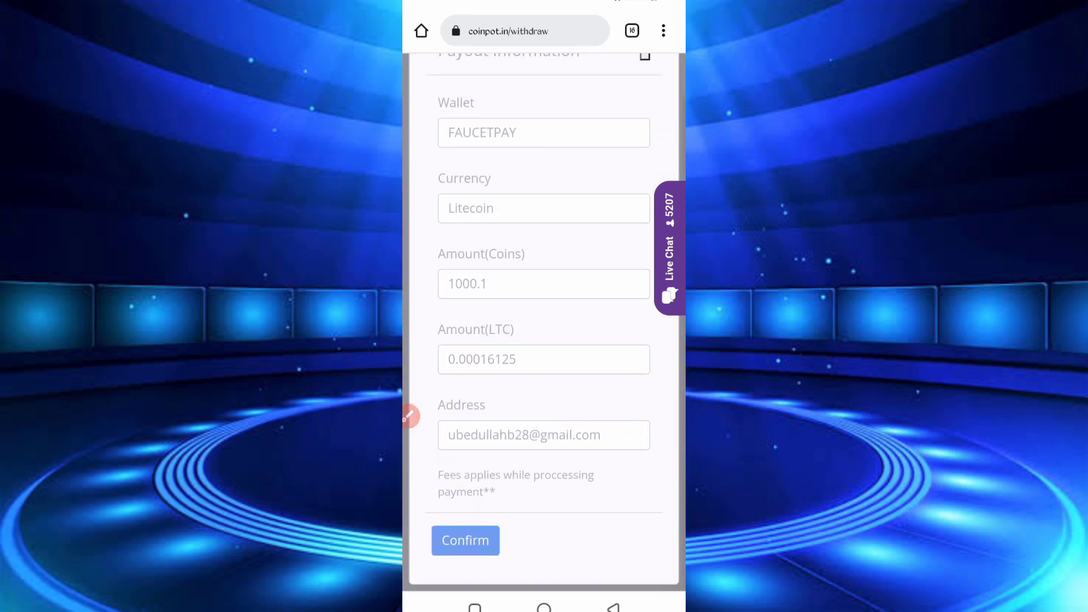
click(465, 541)
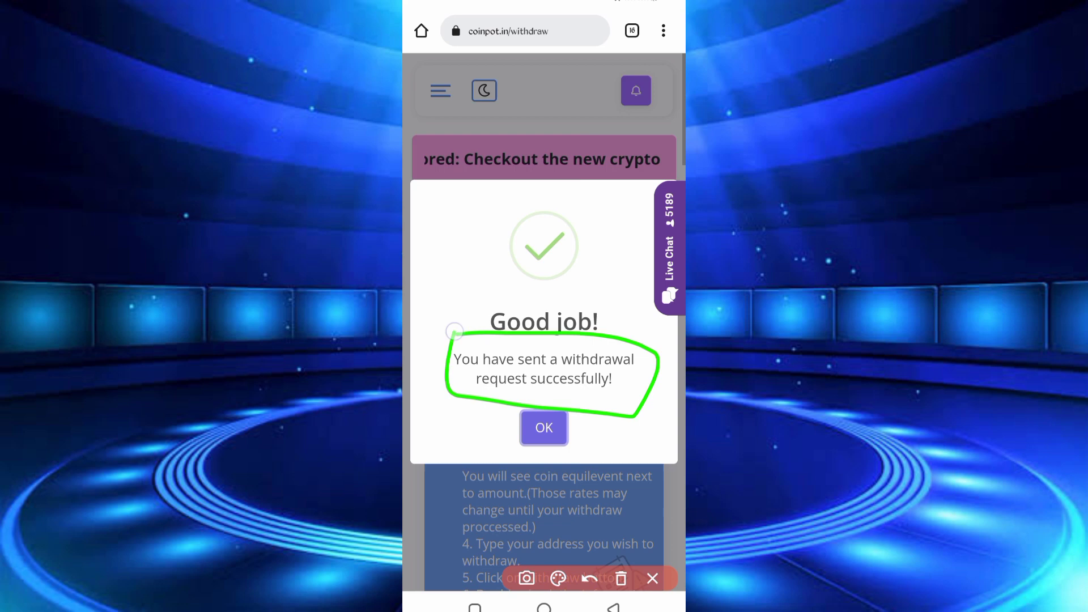
click(544, 427)
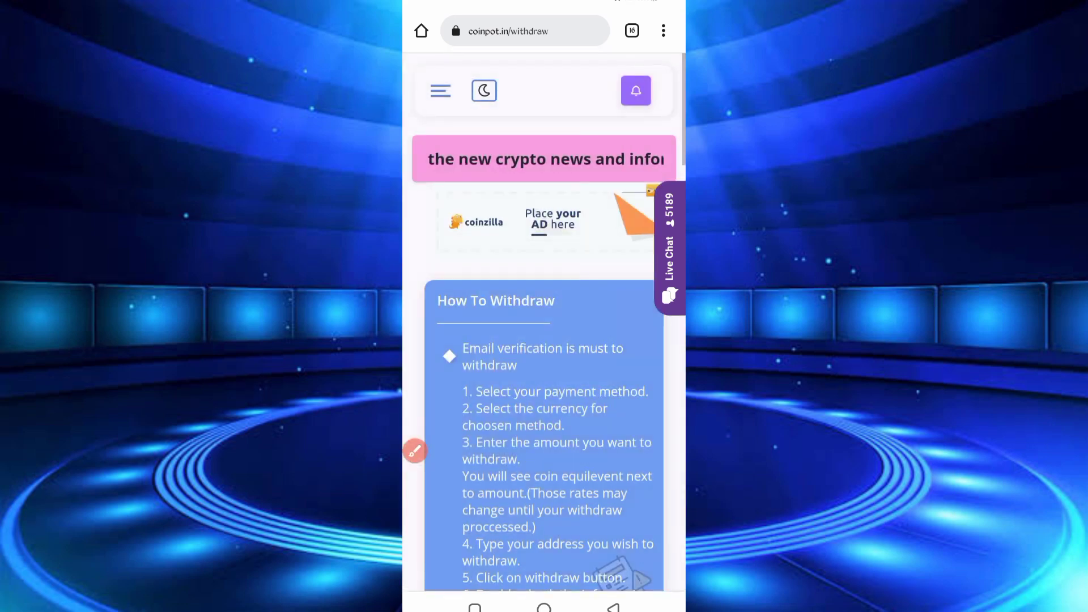
- Check History > Withdrawals for the pending 0.01 withdrawal, then return to the home screen
click(439, 91)
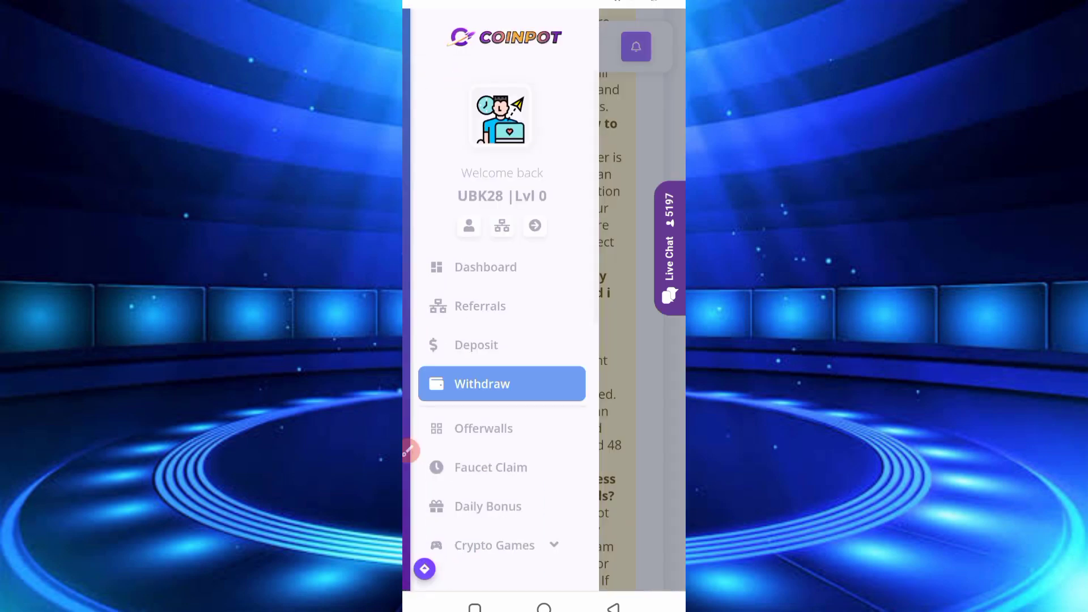
scroll(down, 3)
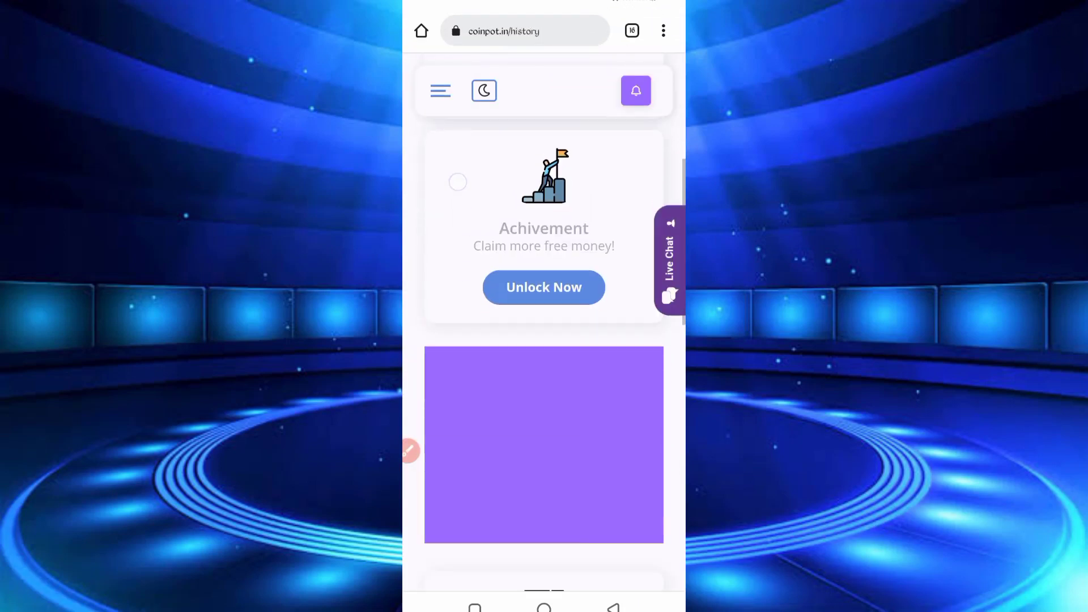
scroll(down, 3)
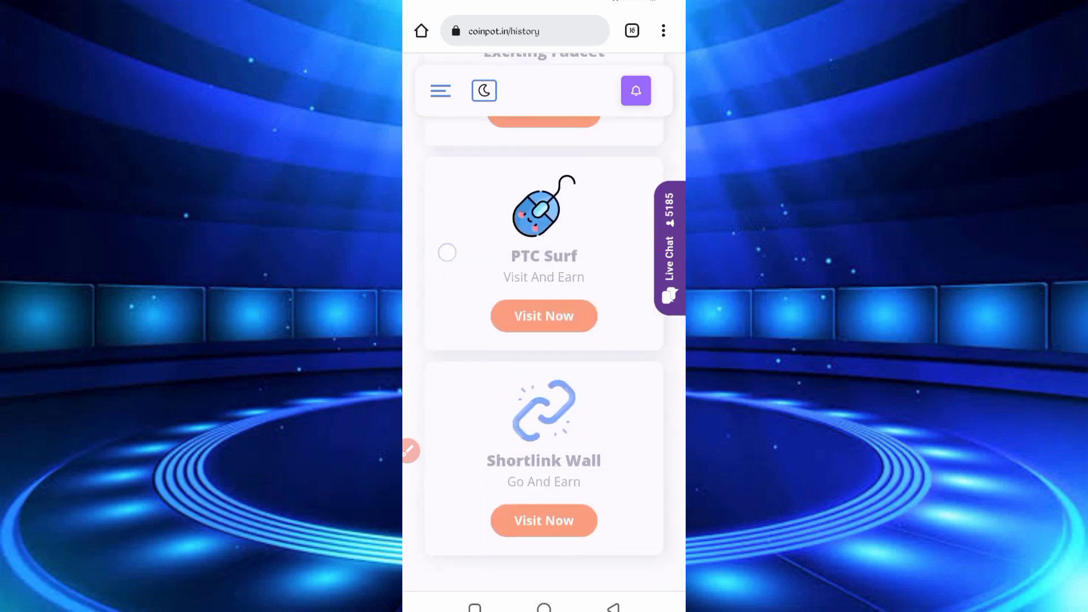
scroll(down, 3)
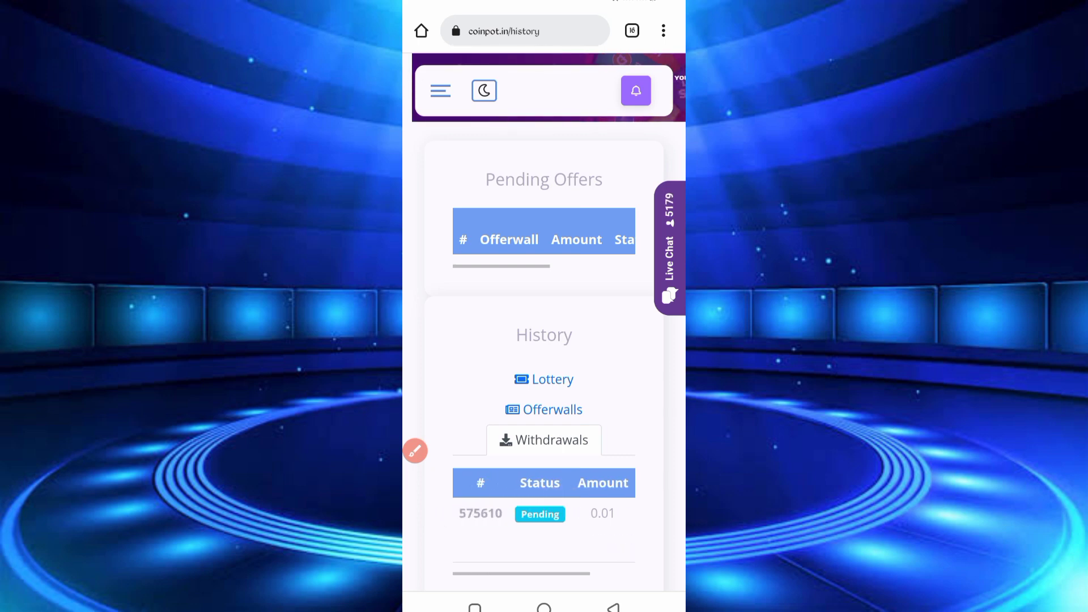
click(440, 91)
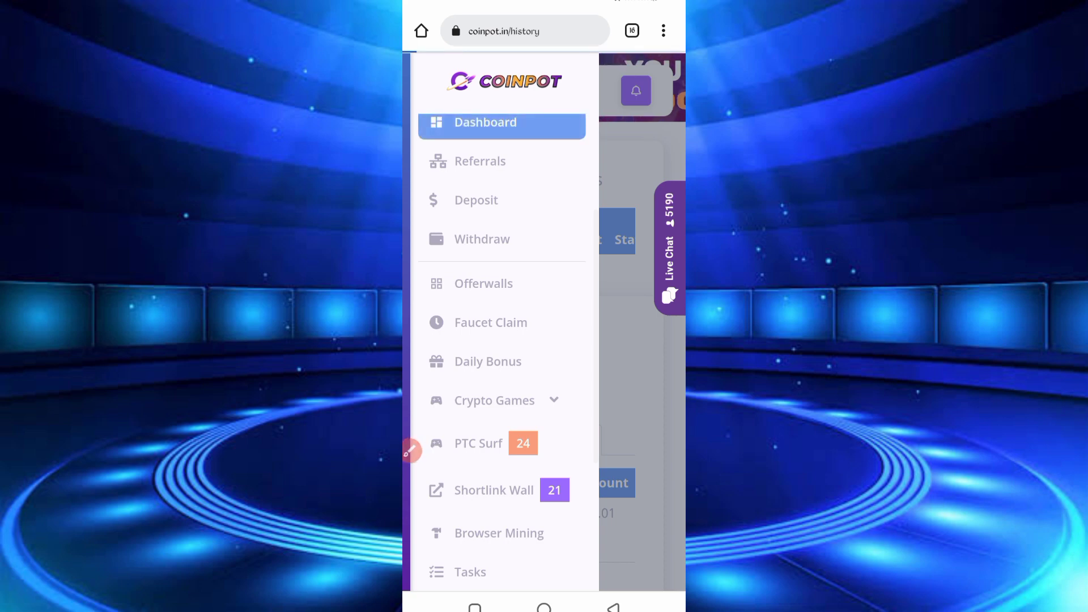
click(485, 122)
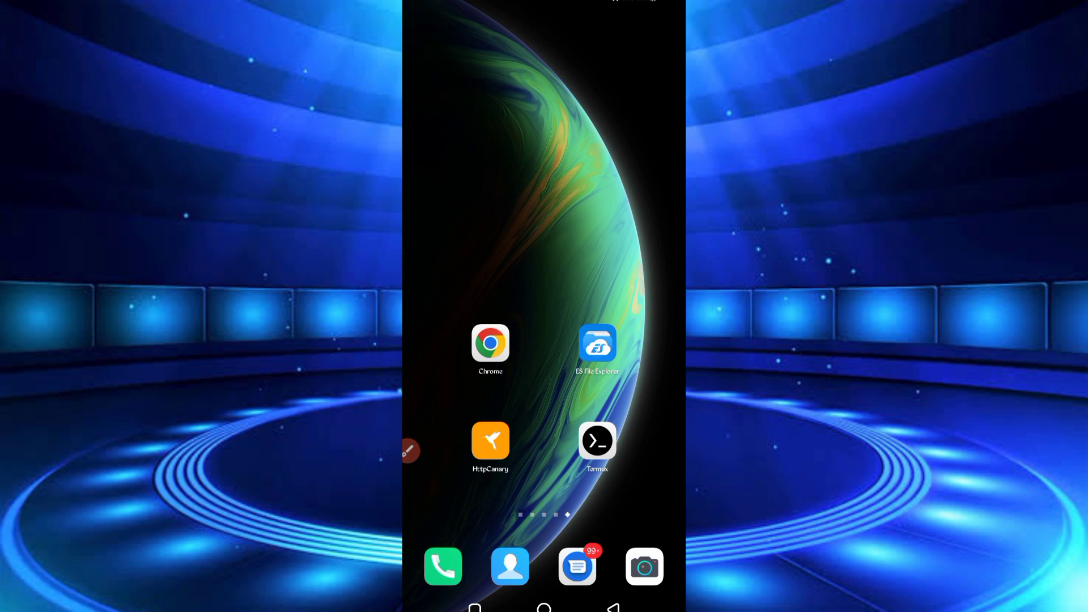
- Browse ES File Explorer's Download folder to coinpot.zip and bring up its extraction prompt
click(597, 342)
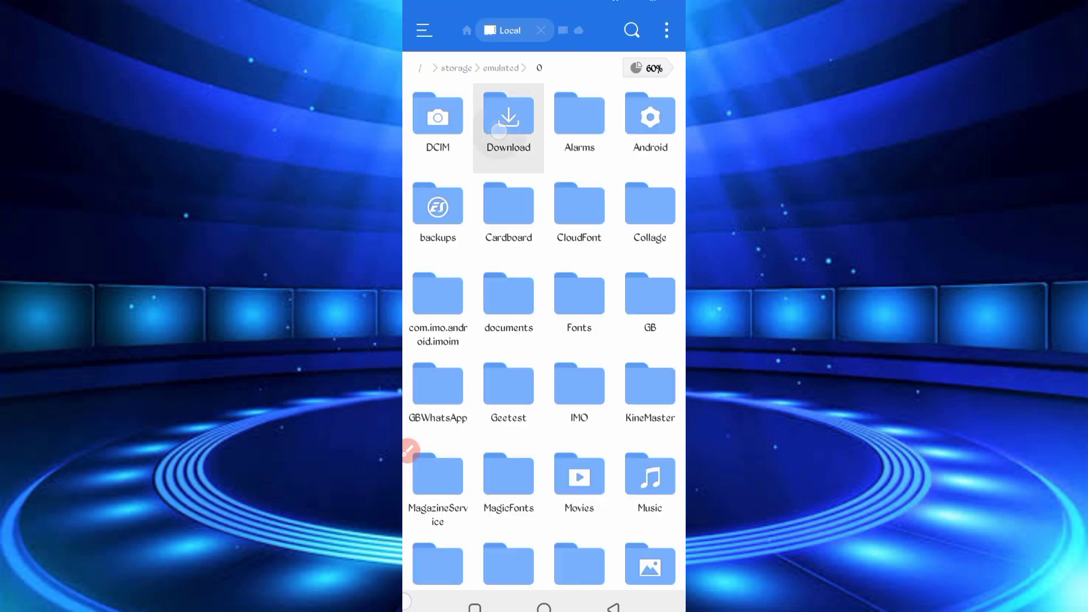
click(508, 116)
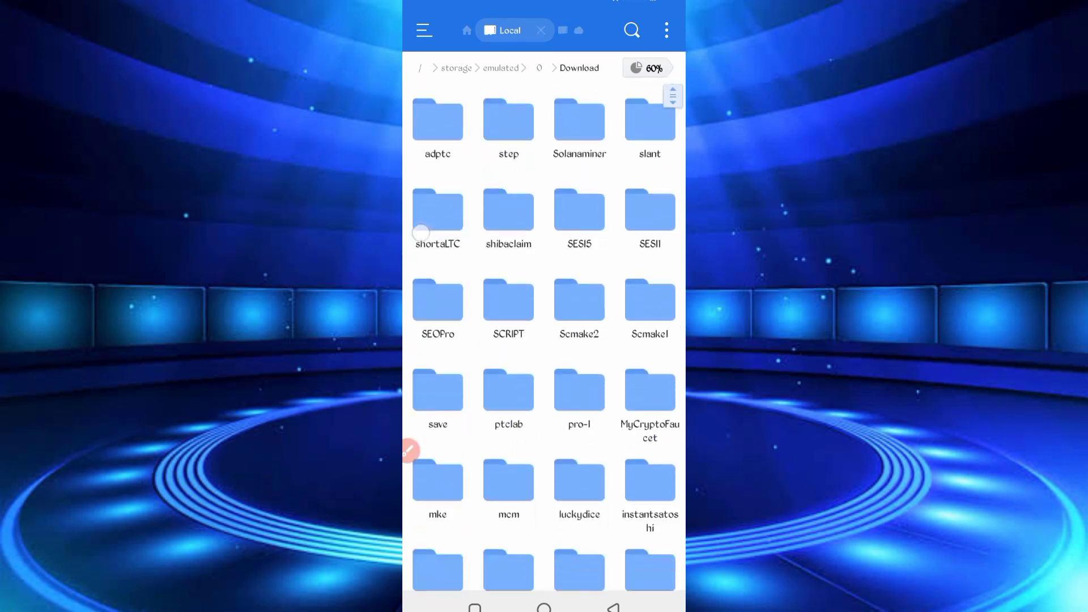
scroll(down, 3)
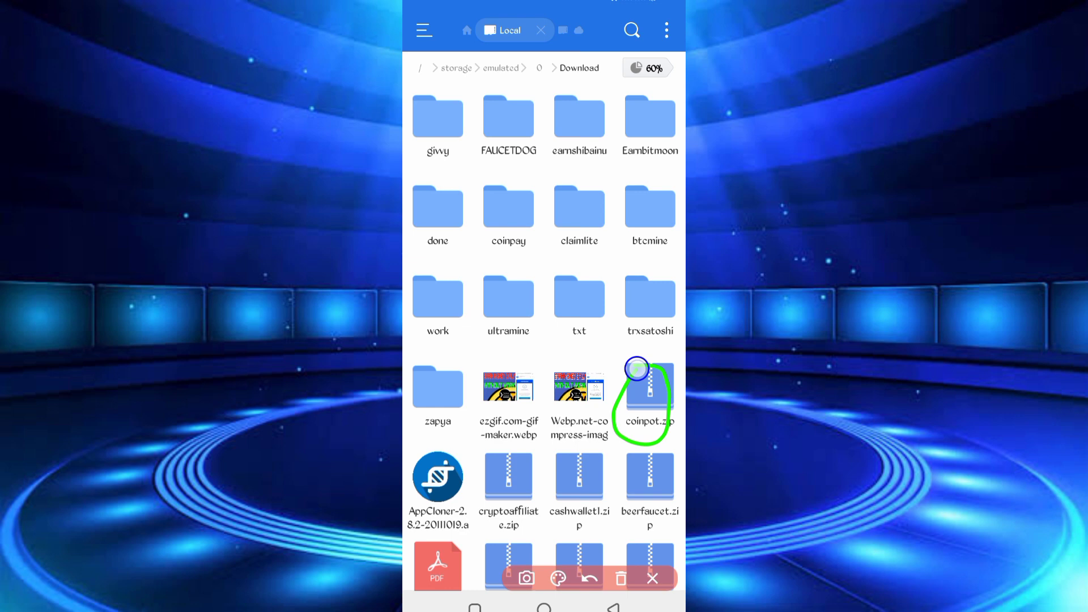
click(652, 578)
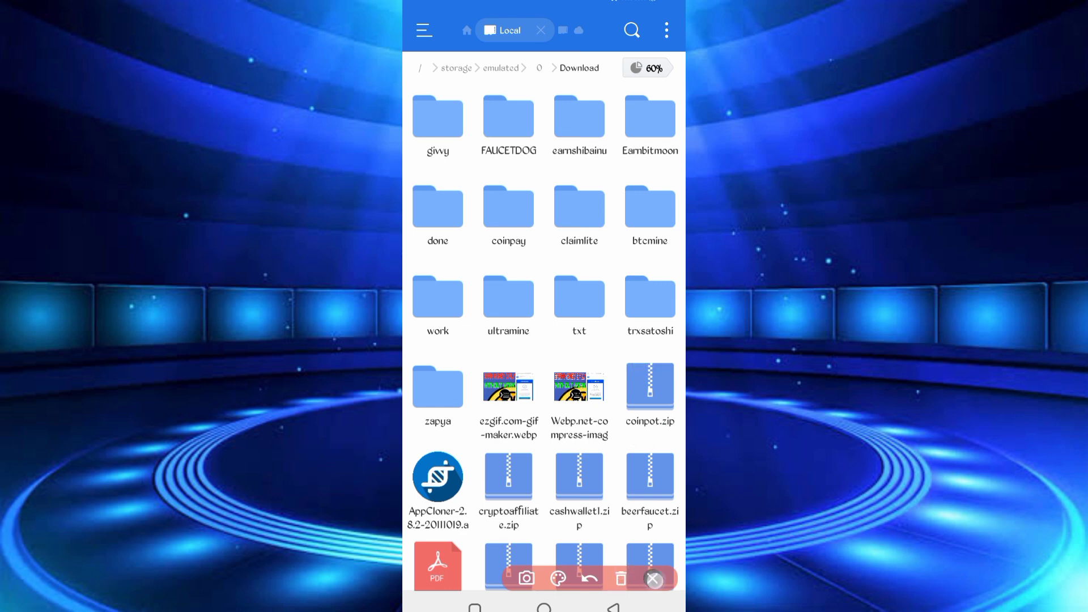
click(648, 386)
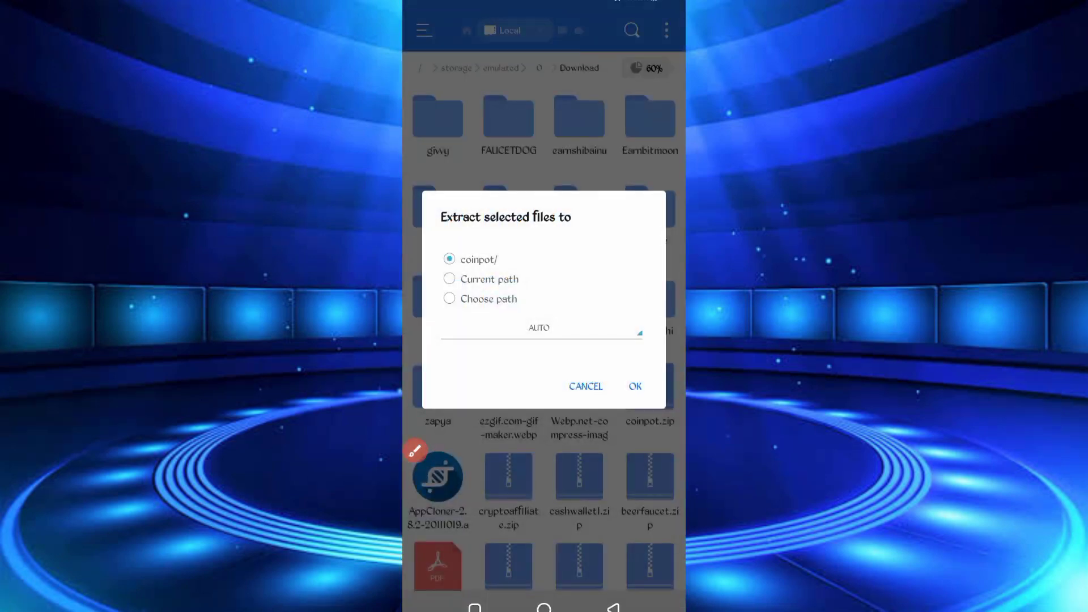
- Extract the archive into coinpot/ and copy the inner folder's full path from Properties
click(633, 386)
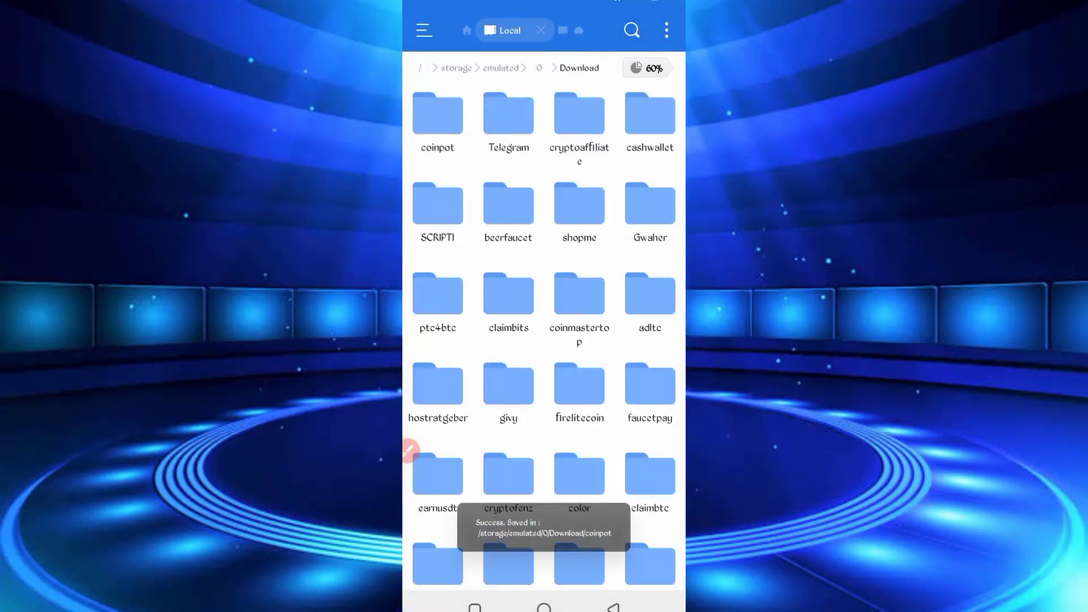
double_click(438, 115)
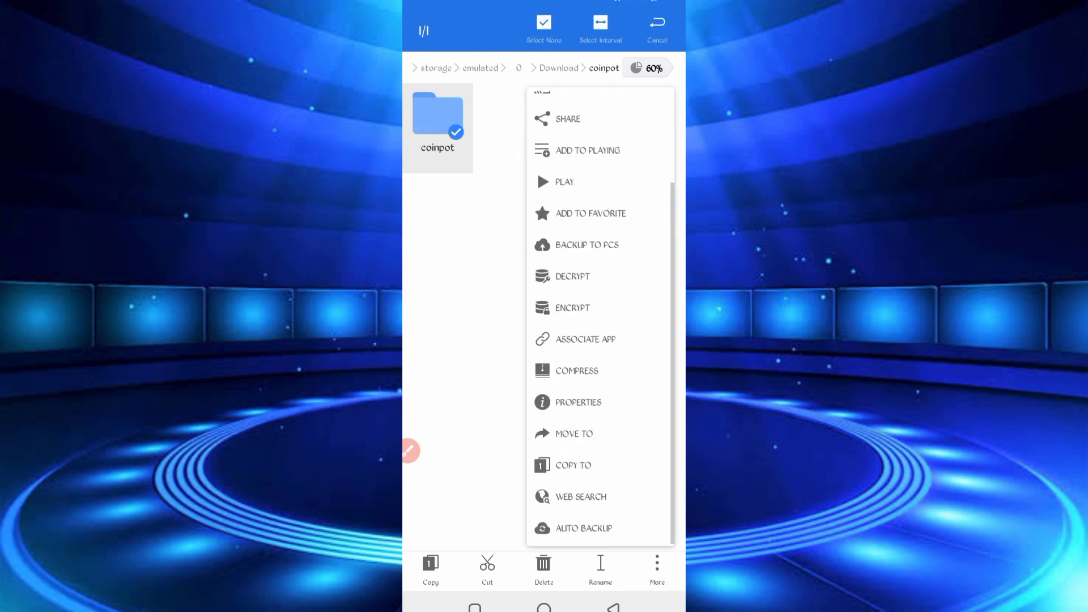
click(576, 401)
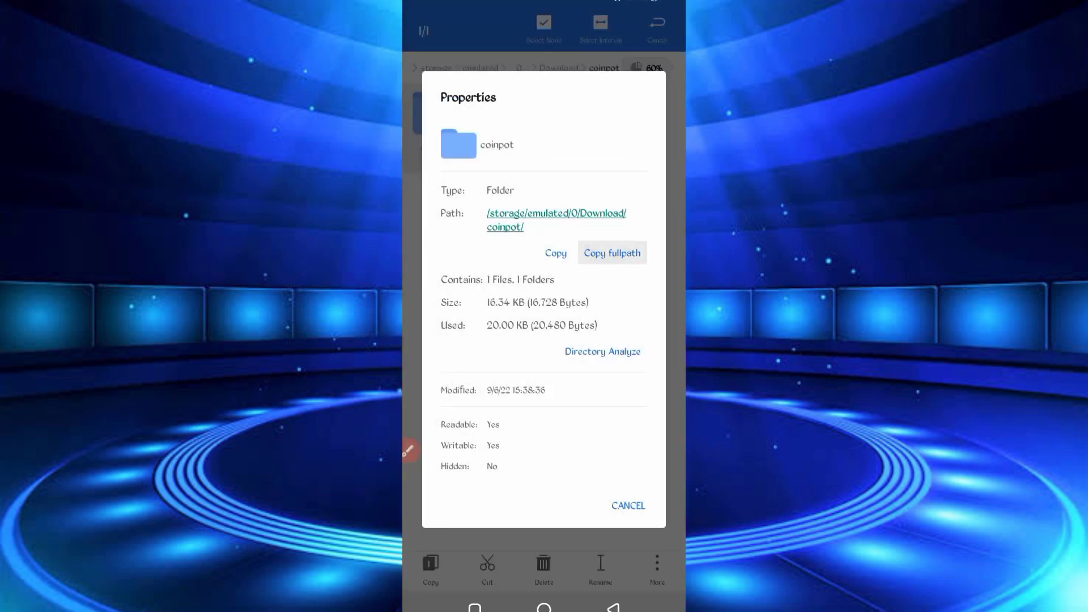
click(611, 253)
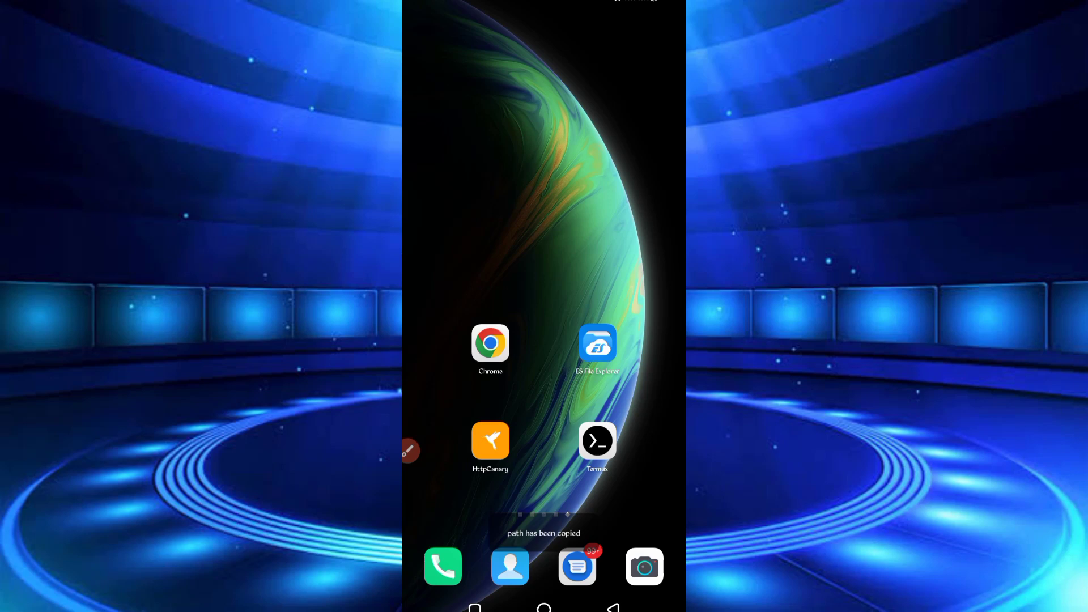
click(596, 441)
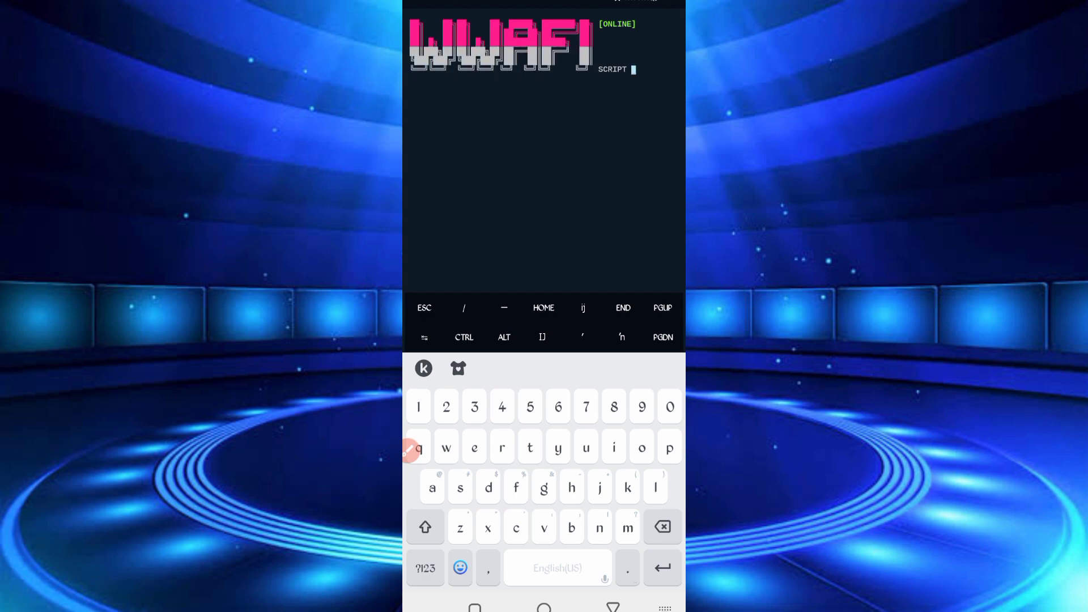
text(h)
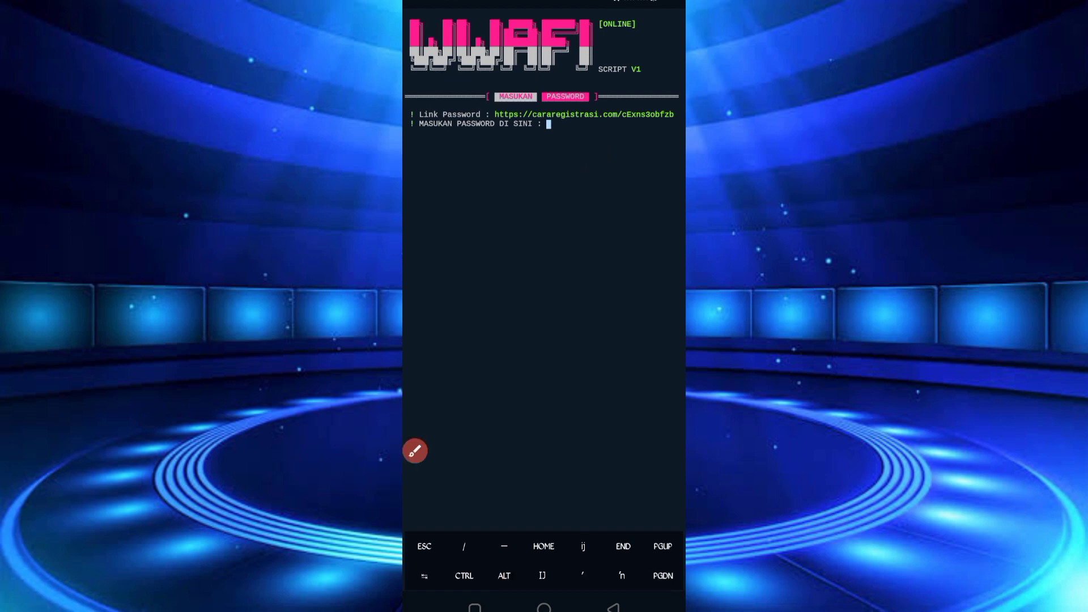
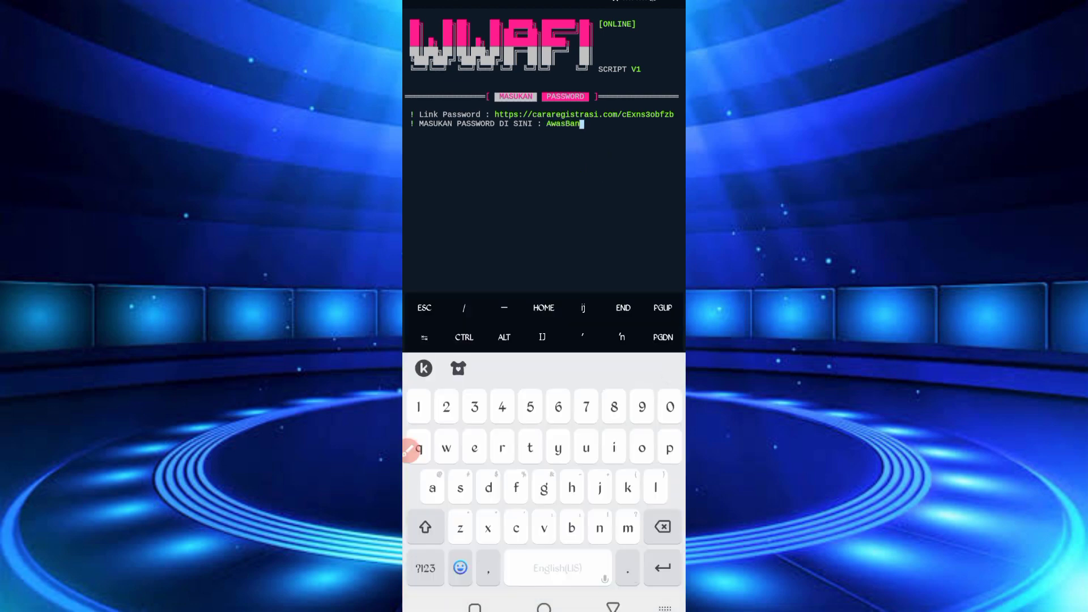
key(enter)
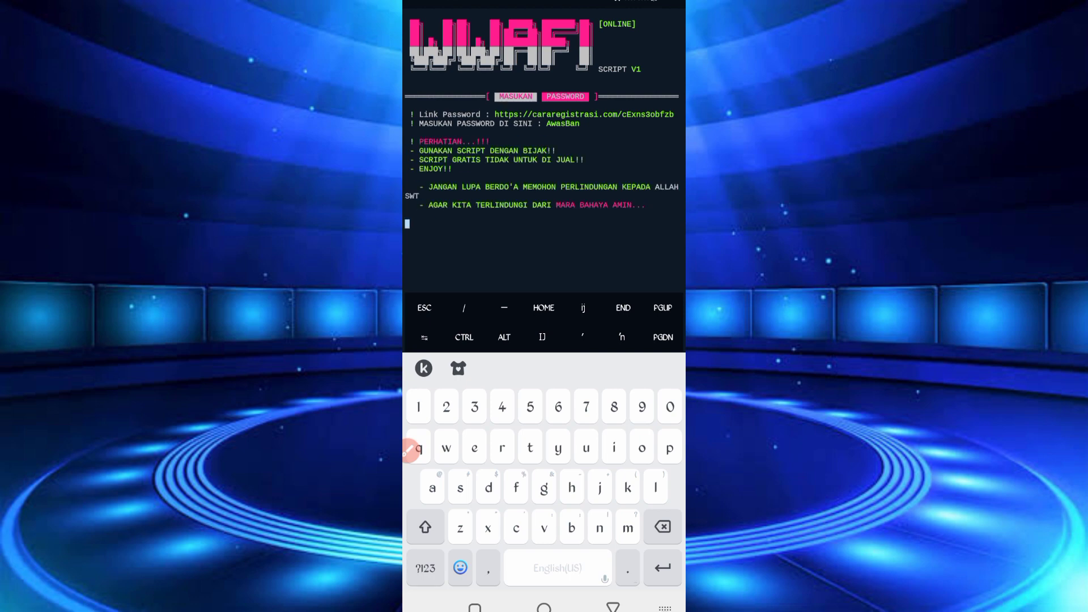
- Advance past the script's notice messages to its main screen asking for an email
key(enter)
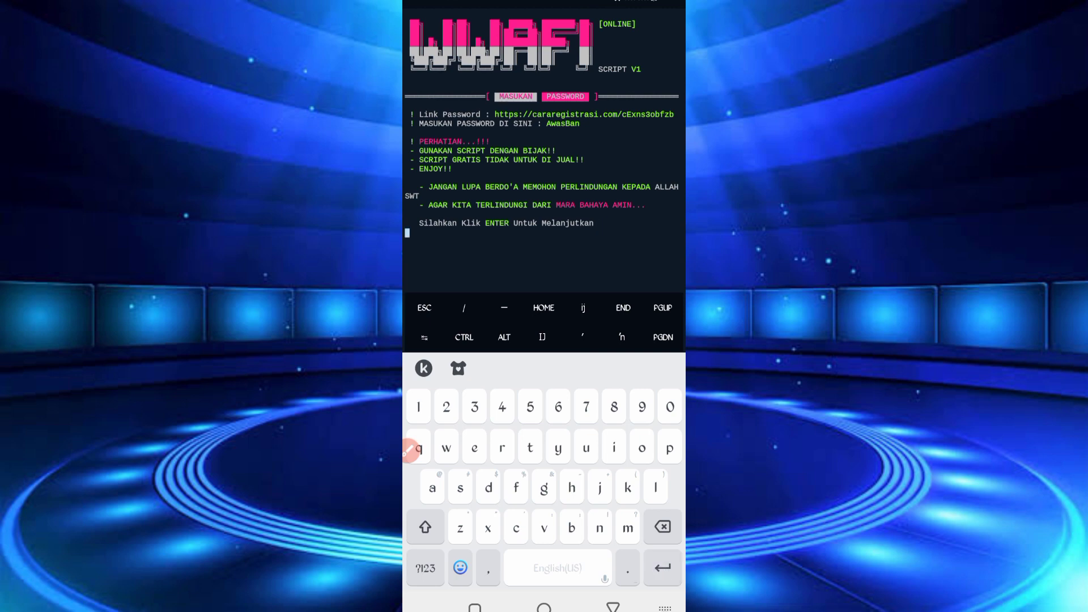
key(enter)
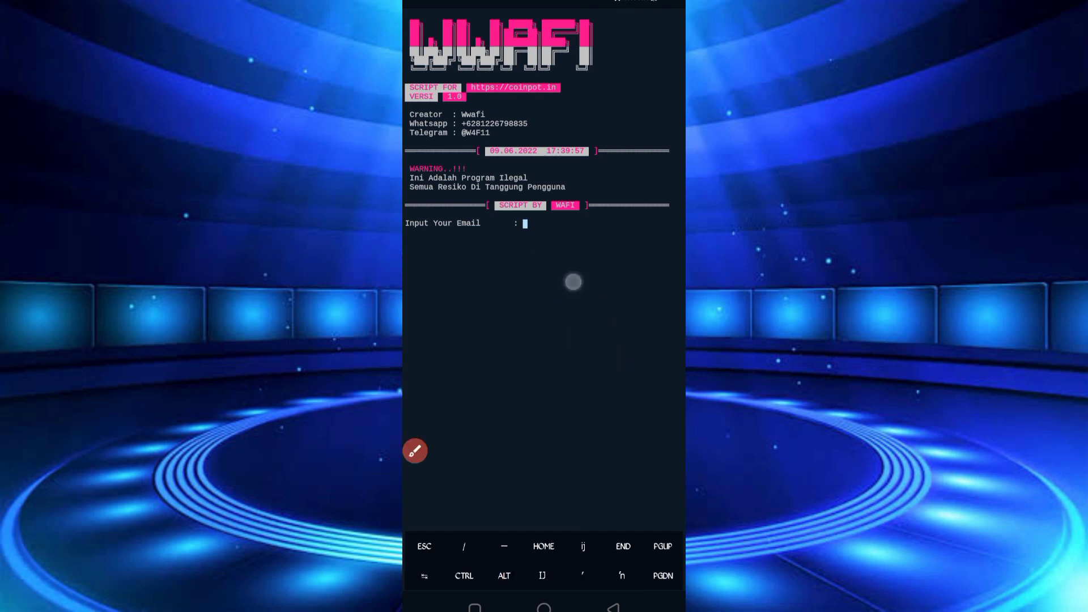
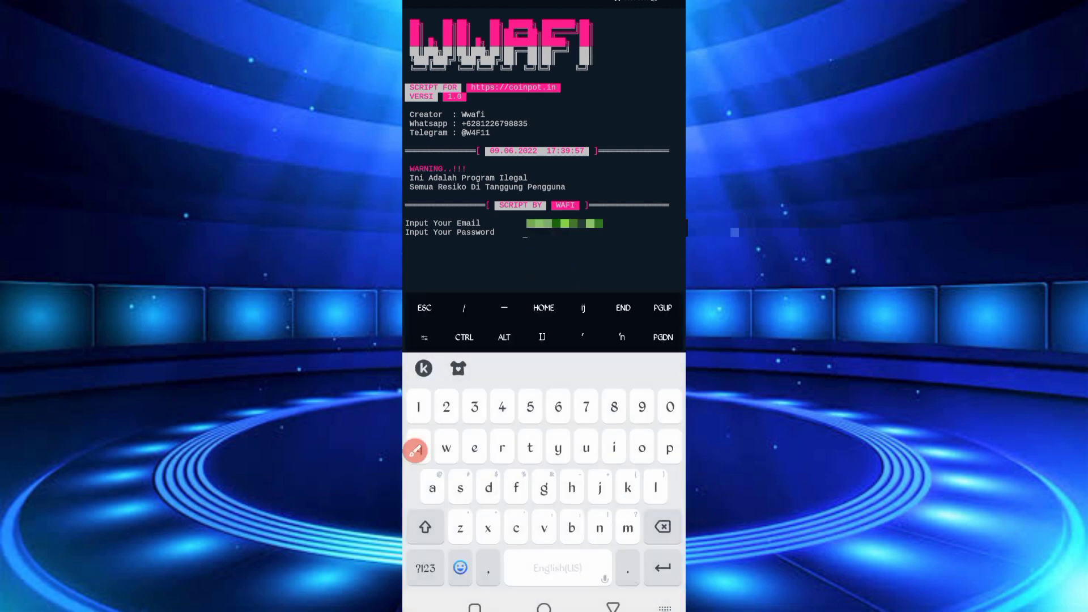
- Supply the CoinPot account email and password to the running coinpot script
key(enter)
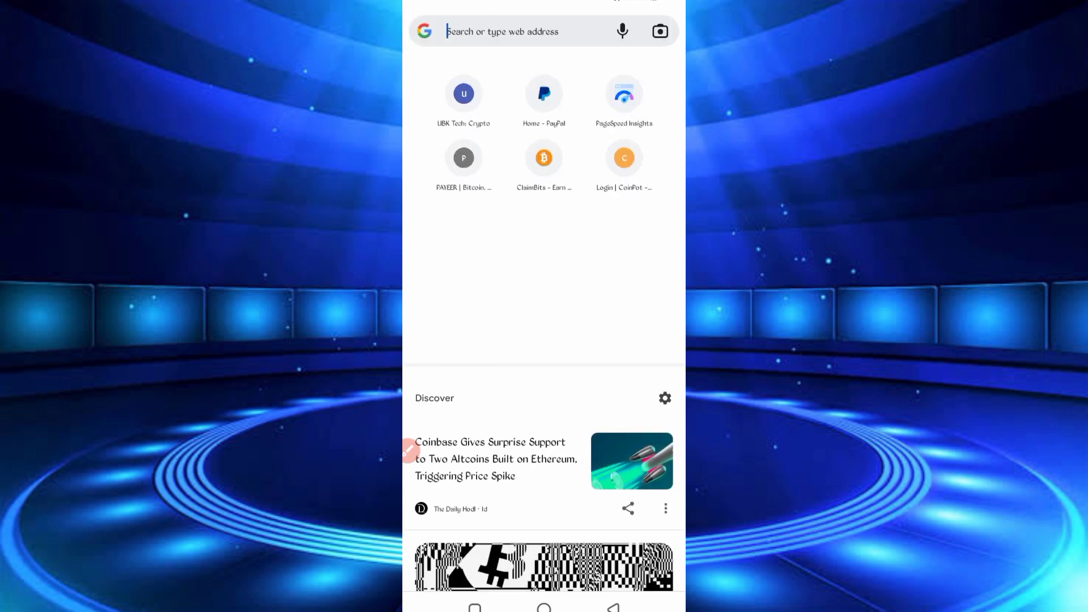
- Search Google for 'my user agent' in Chrome and return to Termux at its user-agent prompt
text(my user agent)
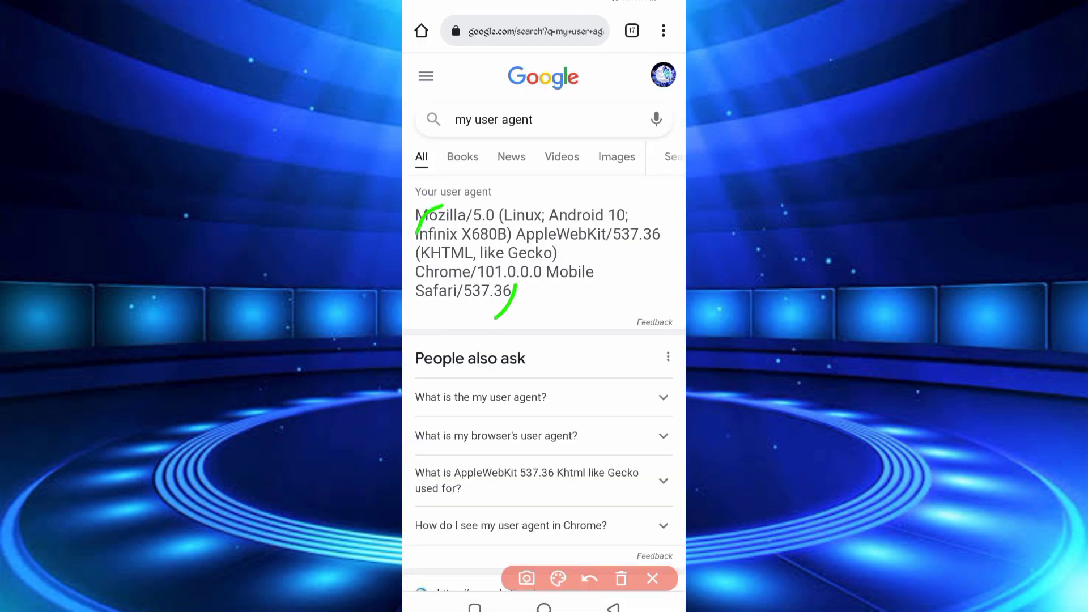
click(588, 578)
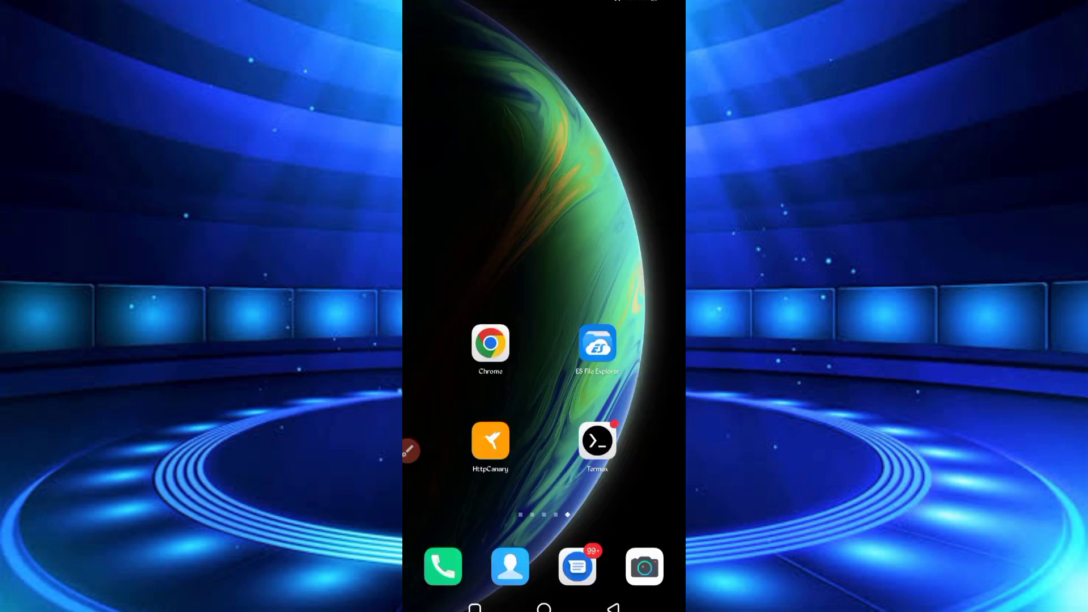
click(597, 441)
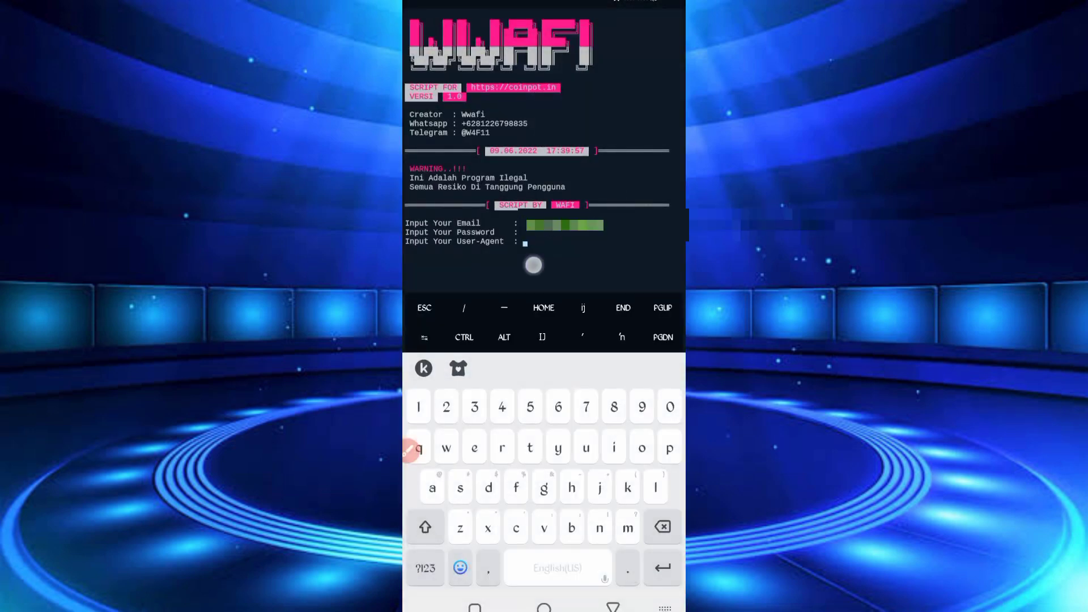